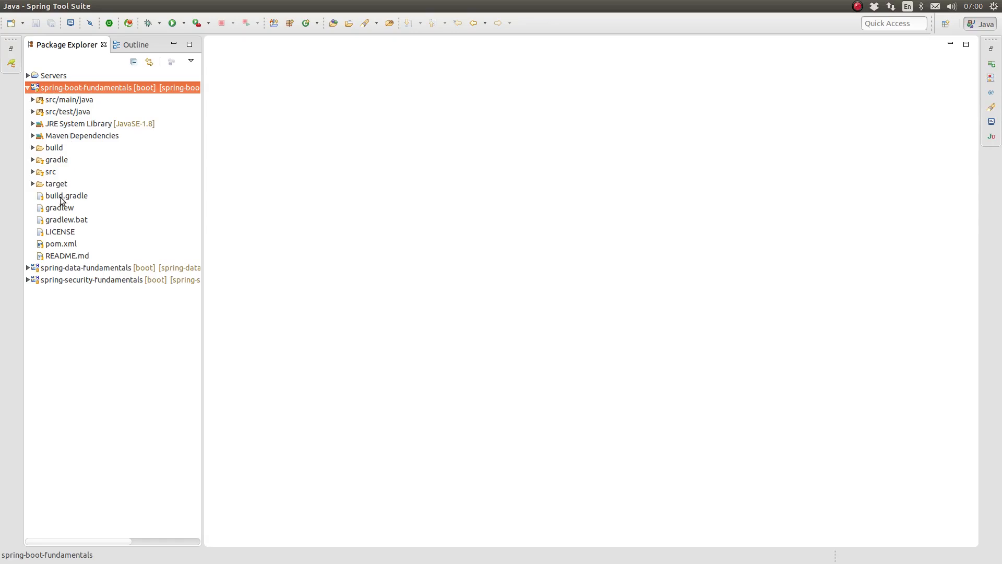
Open build.gradle in the editor and place the cursor after the spring-boot apply plugin line
{"action": "double_click", "coordinate": [65, 195]}
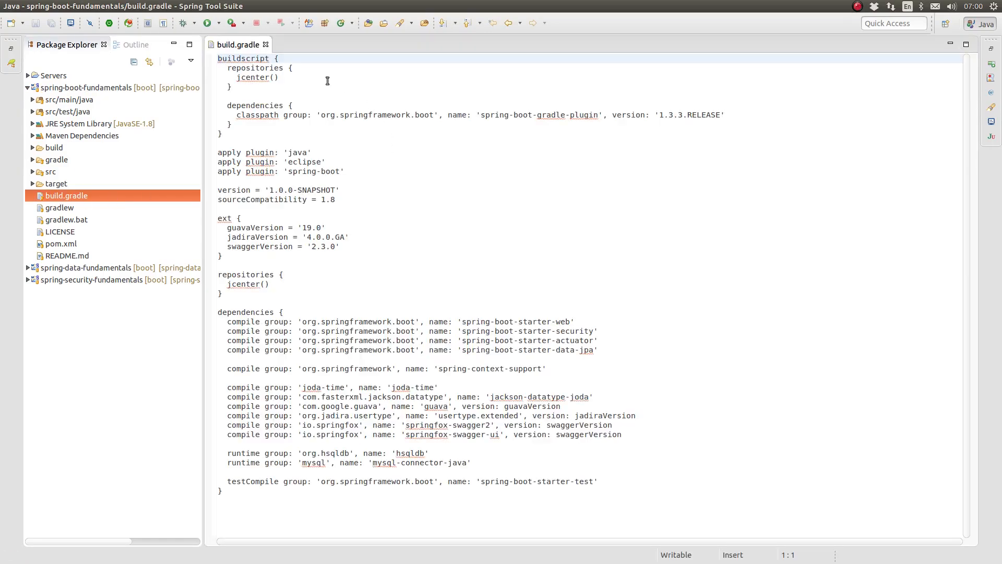
{"action": "mouse_move", "coordinate": [521, 248]}
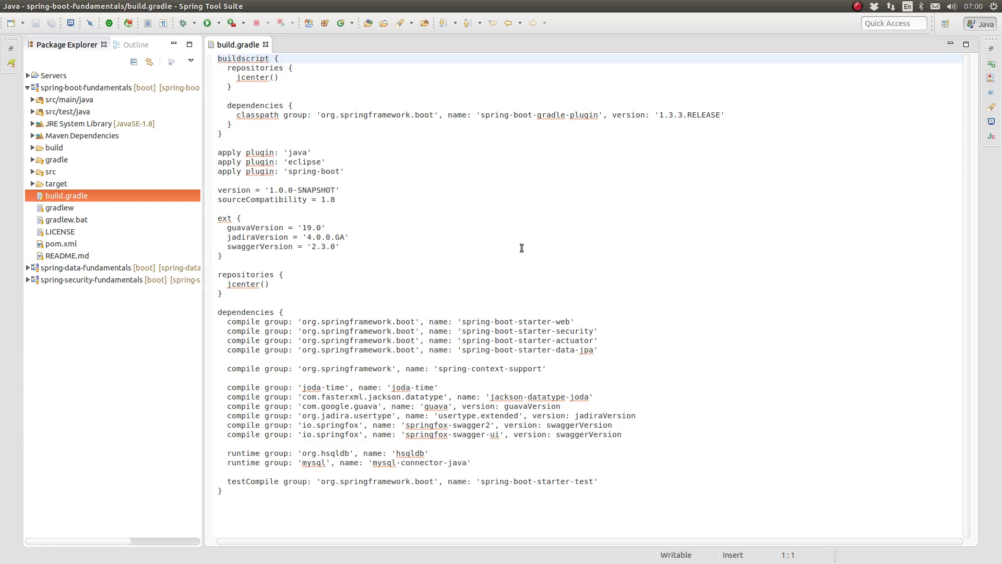
{"action": "mouse_move", "coordinate": [433, 217]}
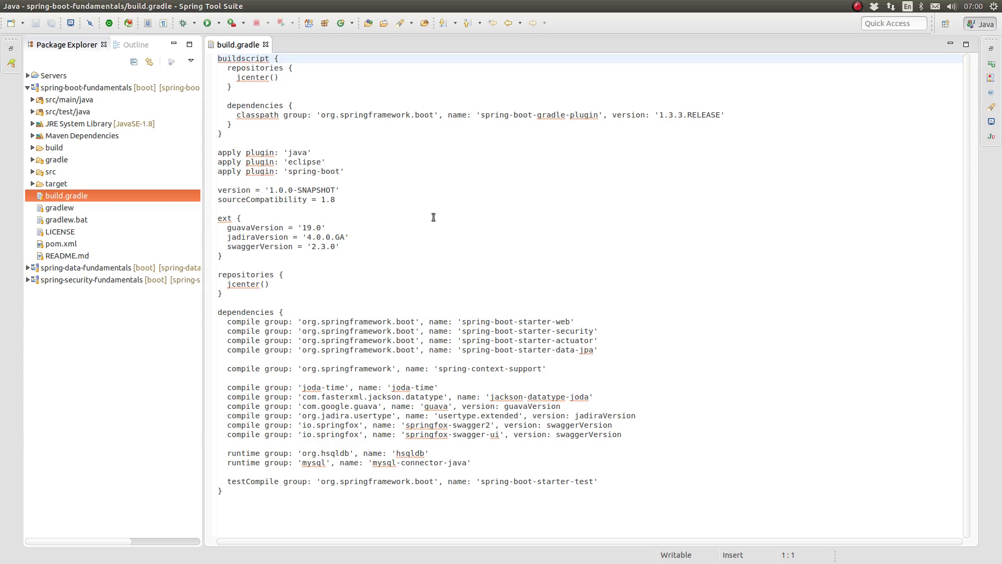
{"action": "left_click", "coordinate": [352, 158]}
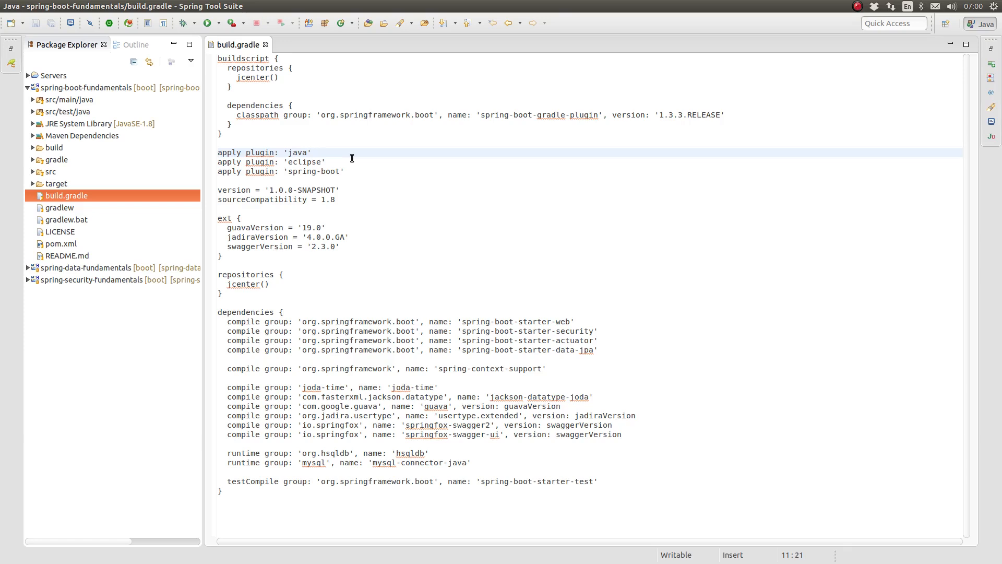
{"action": "left_click", "coordinate": [312, 152]}
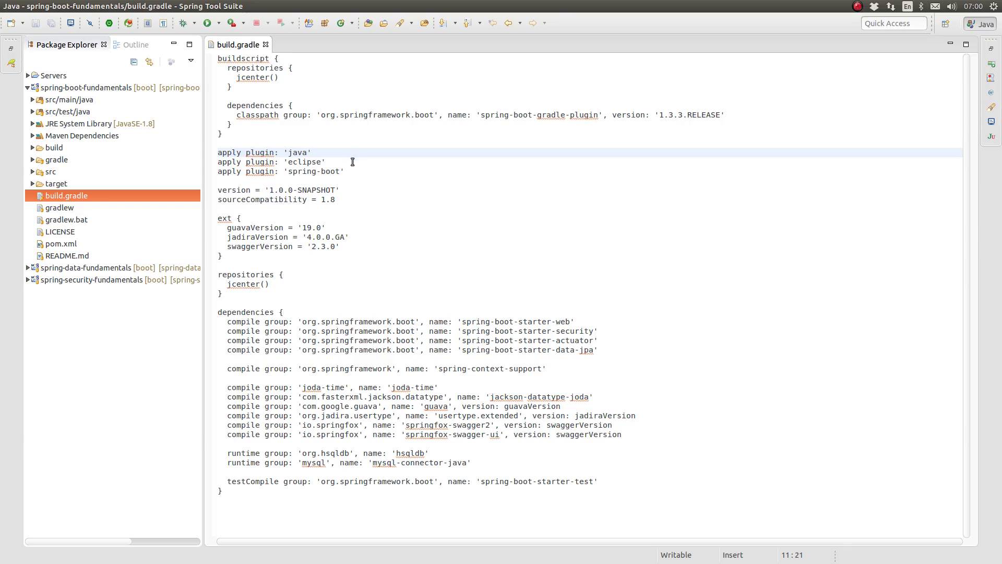
{"action": "left_click", "coordinate": [326, 162]}
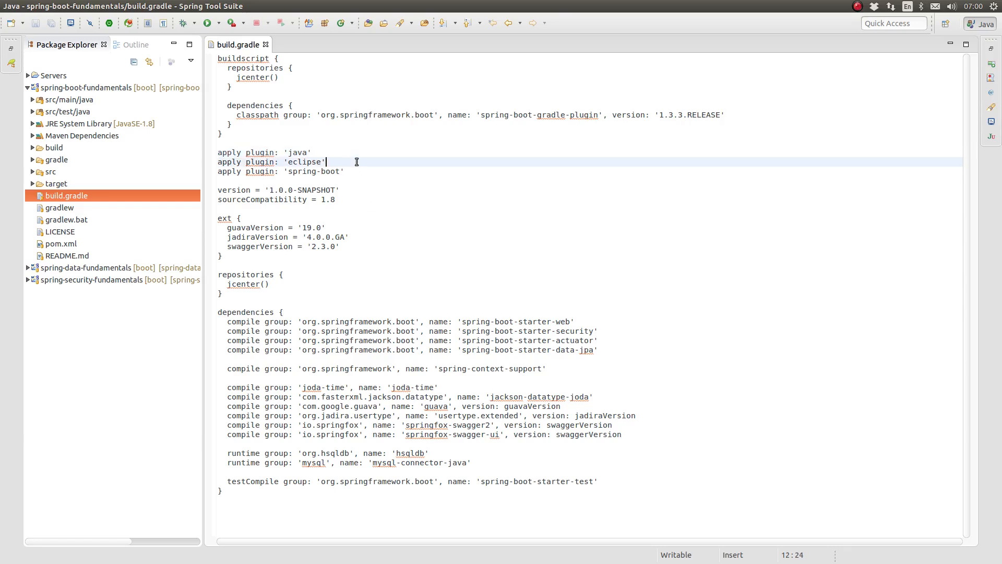
{"action": "left_click", "coordinate": [376, 171]}
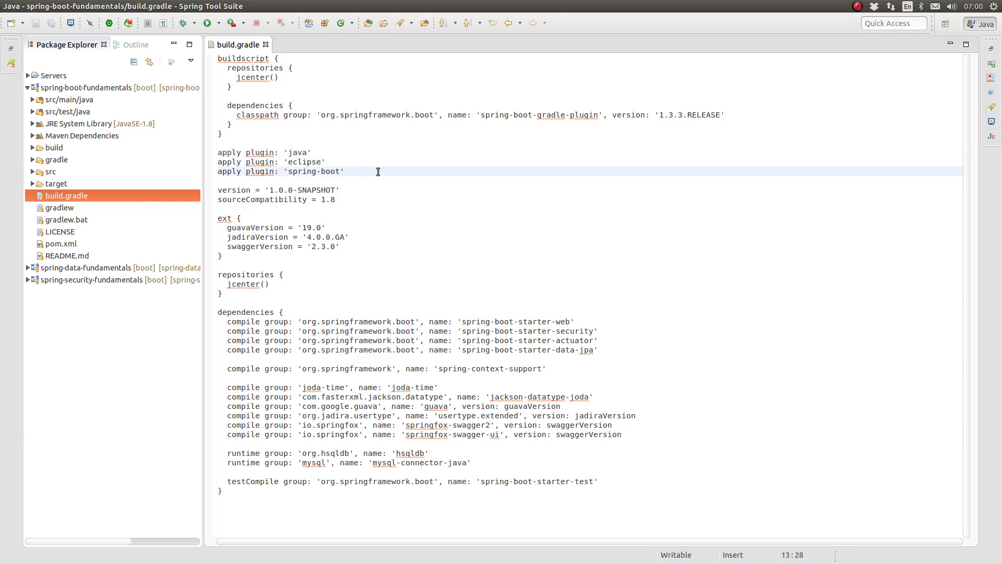
Add apply plugin: 'project-report' below the spring-boot plugin line and save build.gradle
{"action": "type", "text": "apply plu"}
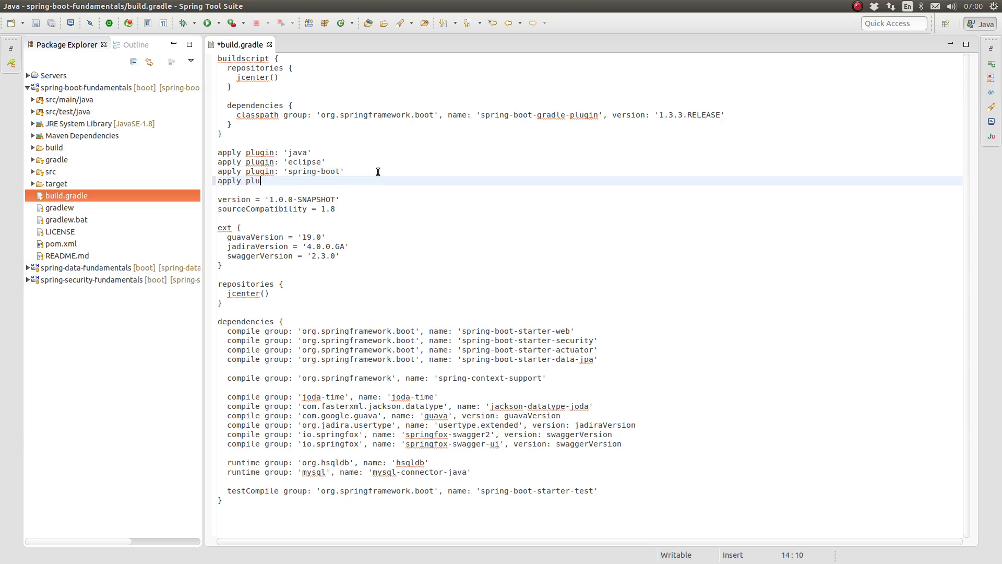
{"action": "type", "text": "gin: '"}
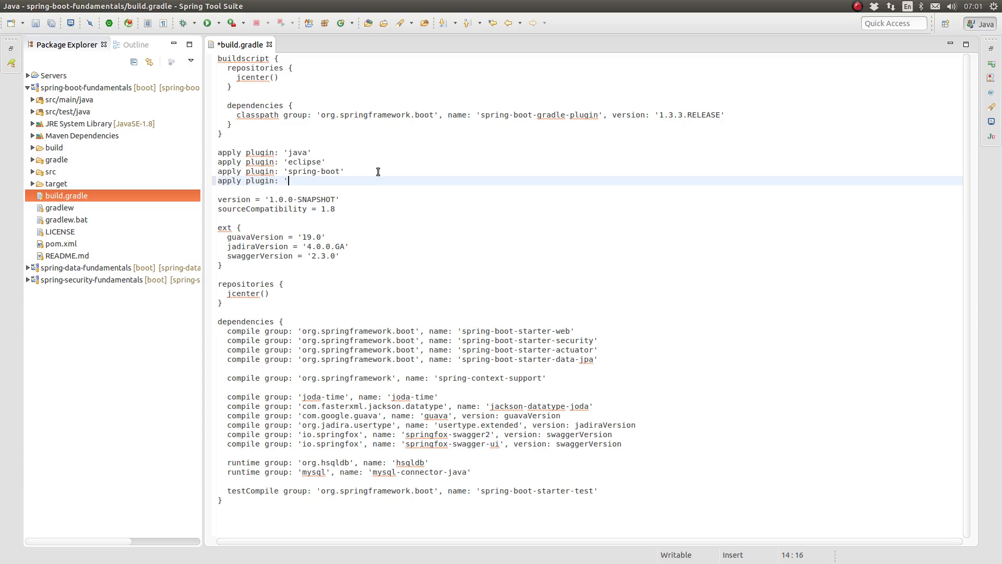
{"action": "type", "text": "project-"}
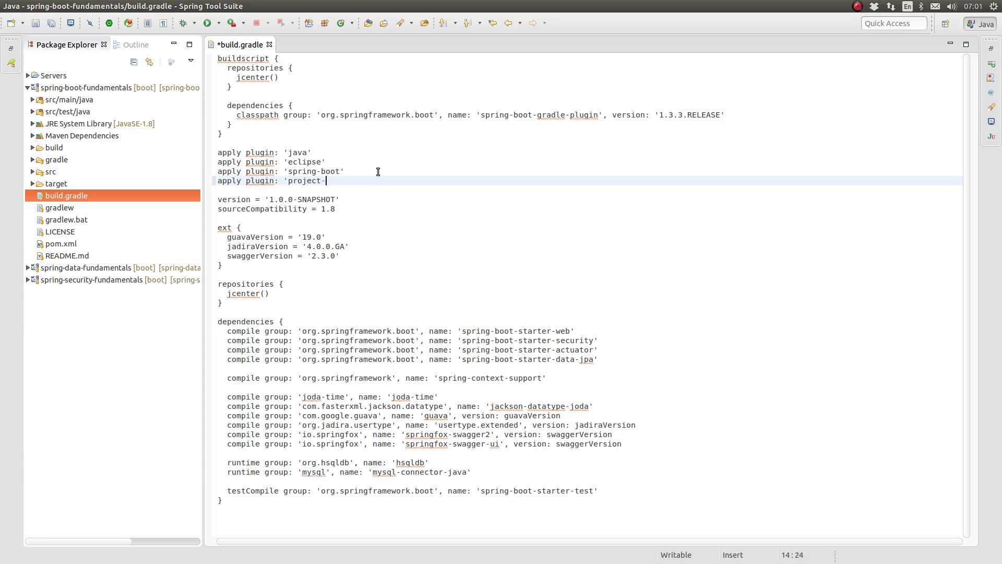
{"action": "type", "text": "report'"}
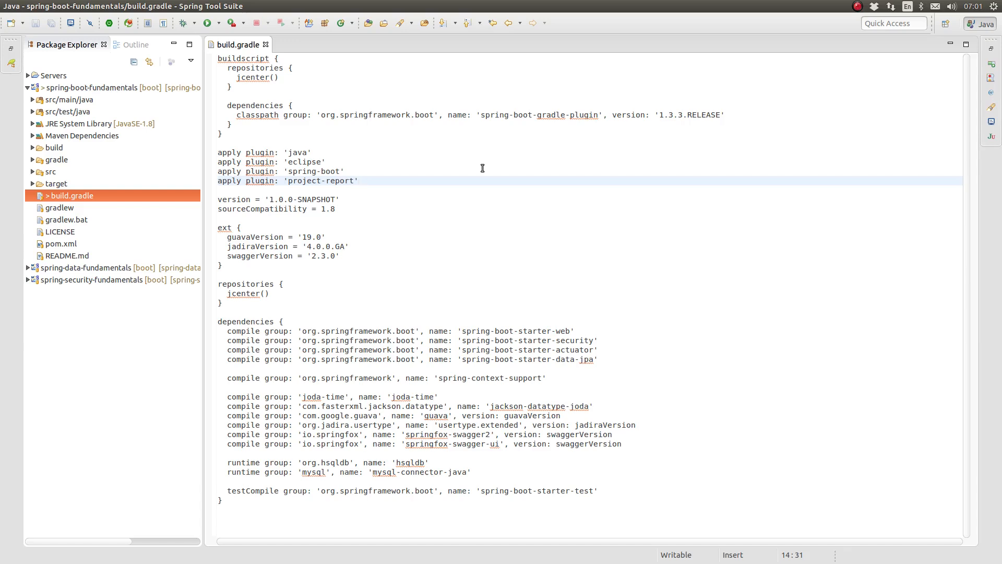
{"action": "left_click", "coordinate": [358, 181]}
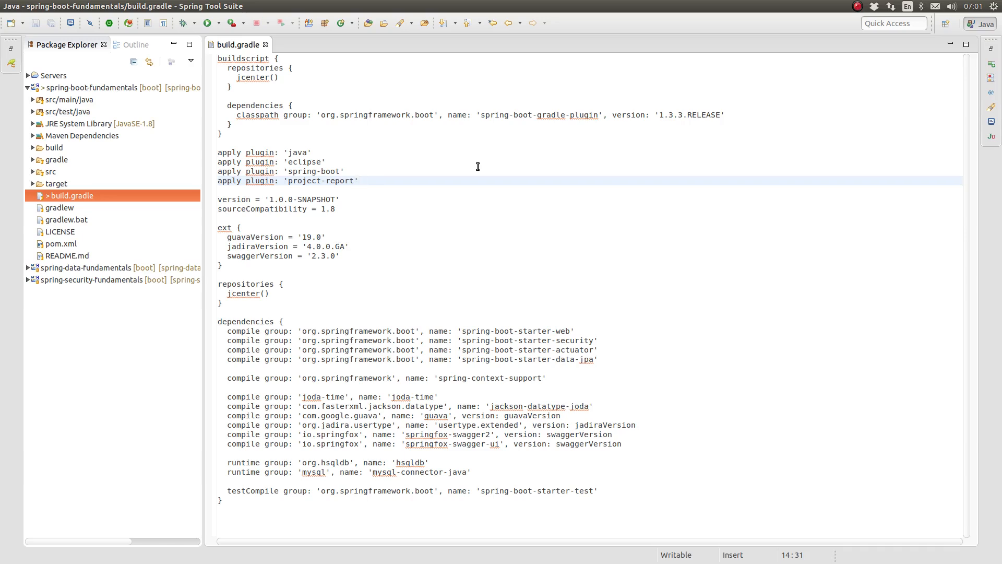
{"action": "left_click", "coordinate": [359, 180]}
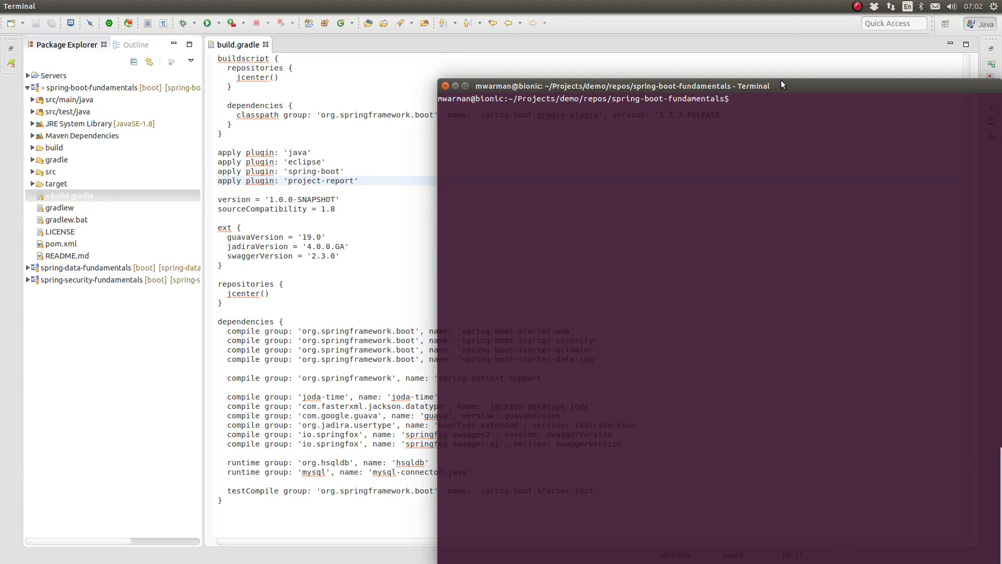
Enter ./gradlew clean taskReport at the spring-boot-fundamentals prompt
{"action": "type", "text": "gr"}
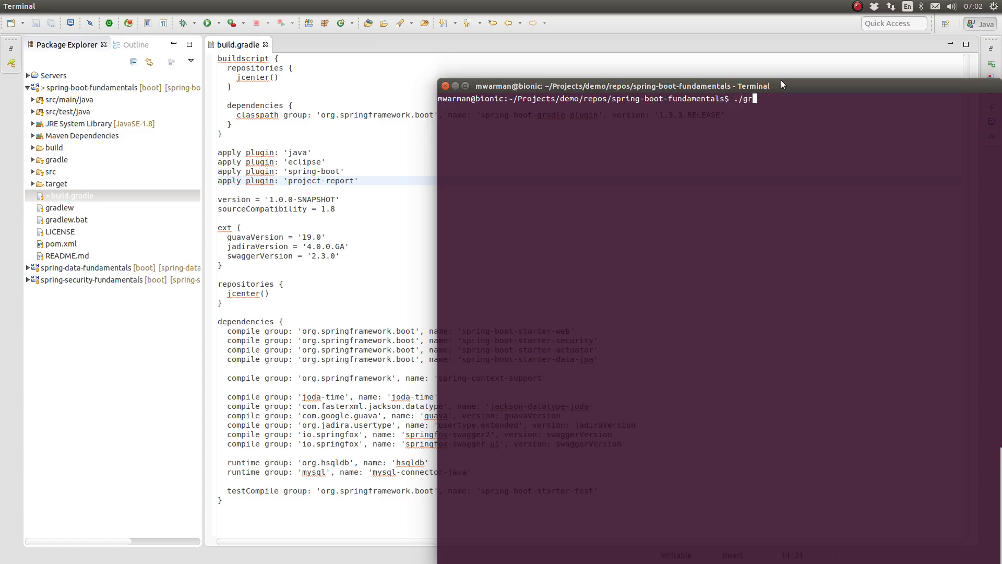
{"action": "type", "text": "adlew c"}
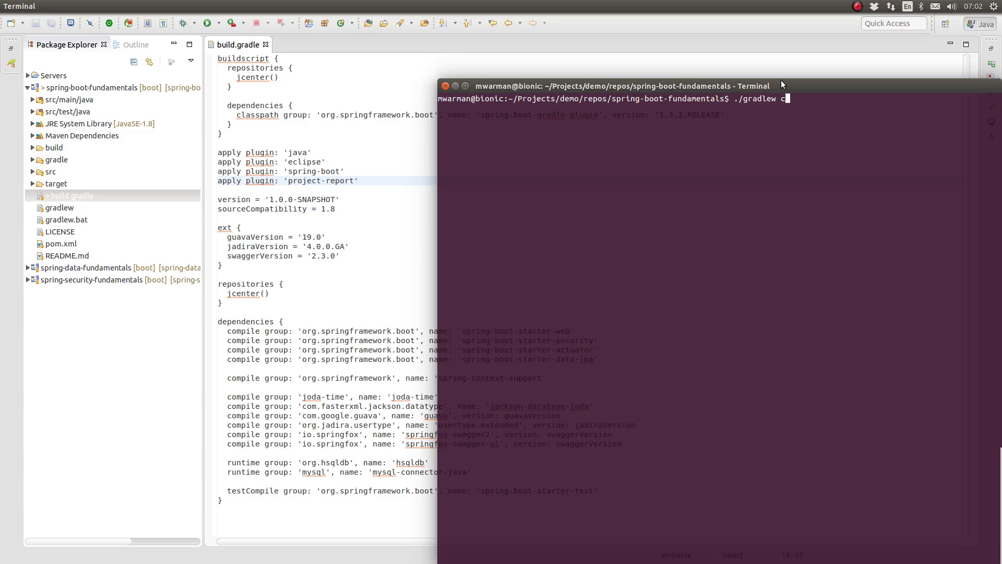
{"action": "type", "text": "lean taskRe"}
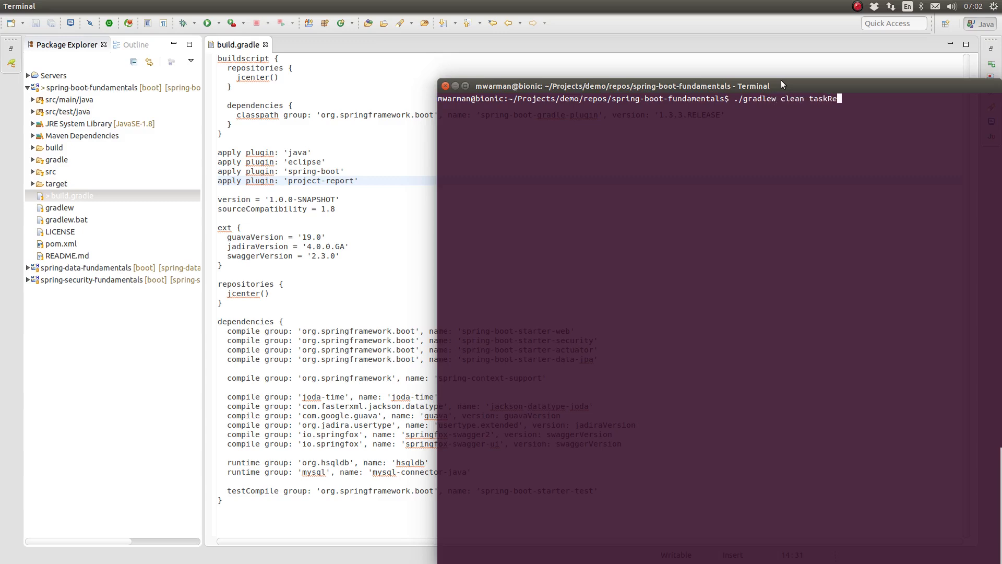
{"action": "type", "text": "port"}
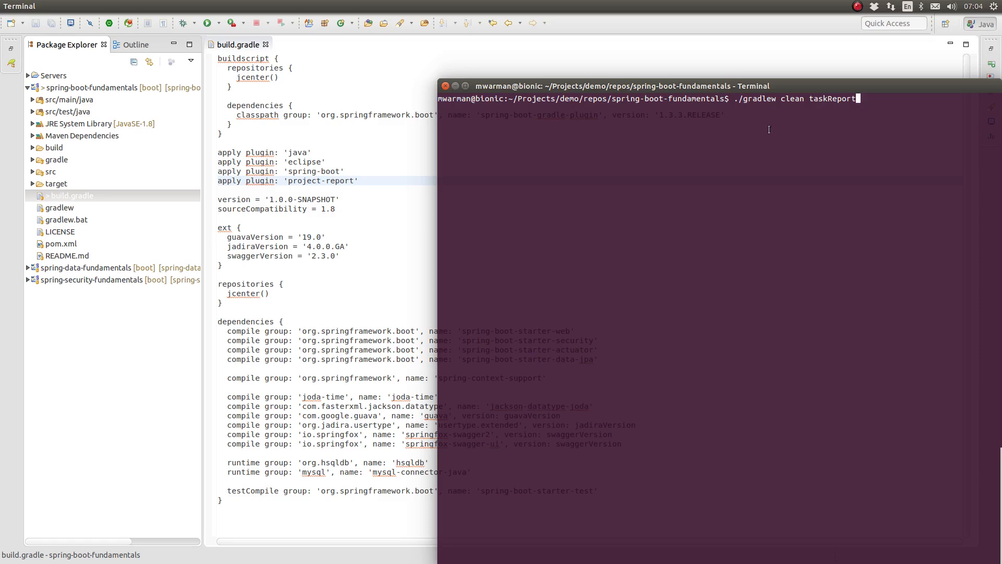
{"action": "mouse_move", "coordinate": [901, 87]}
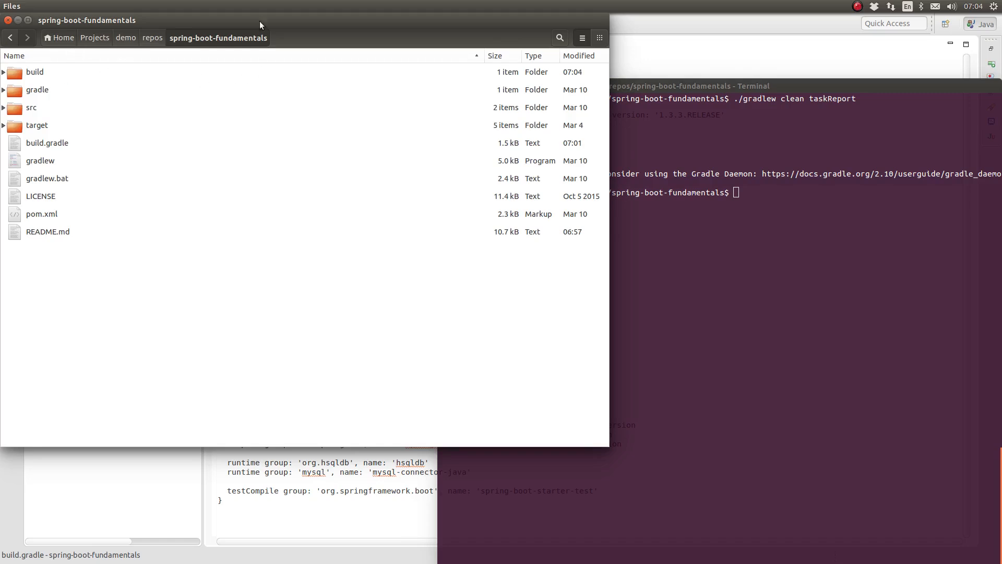
Open build/reports/project/tasks.txt in gedit from the Files window
{"action": "left_click", "coordinate": [4, 72]}
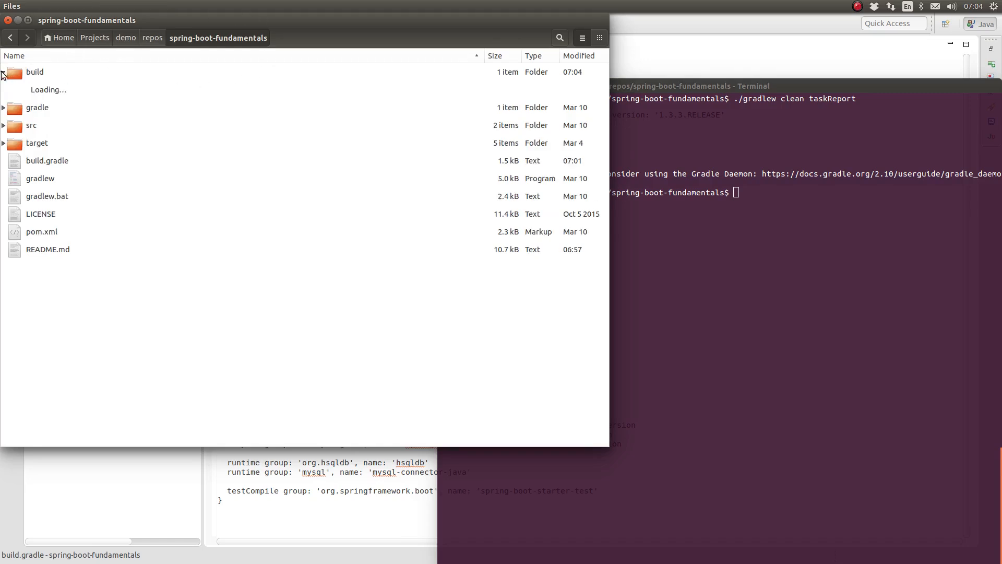
{"action": "left_click", "coordinate": [4, 72]}
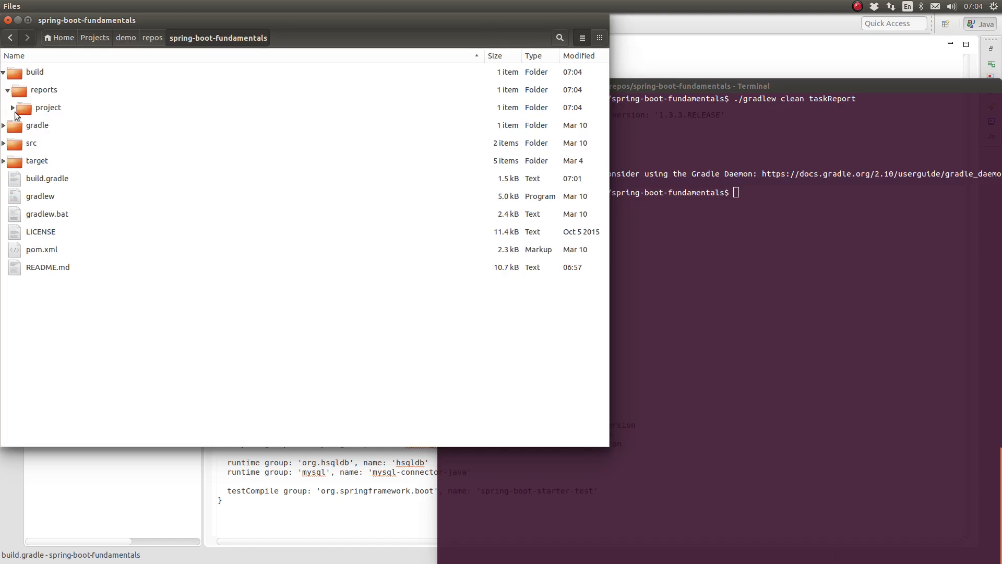
{"action": "left_click", "coordinate": [11, 108]}
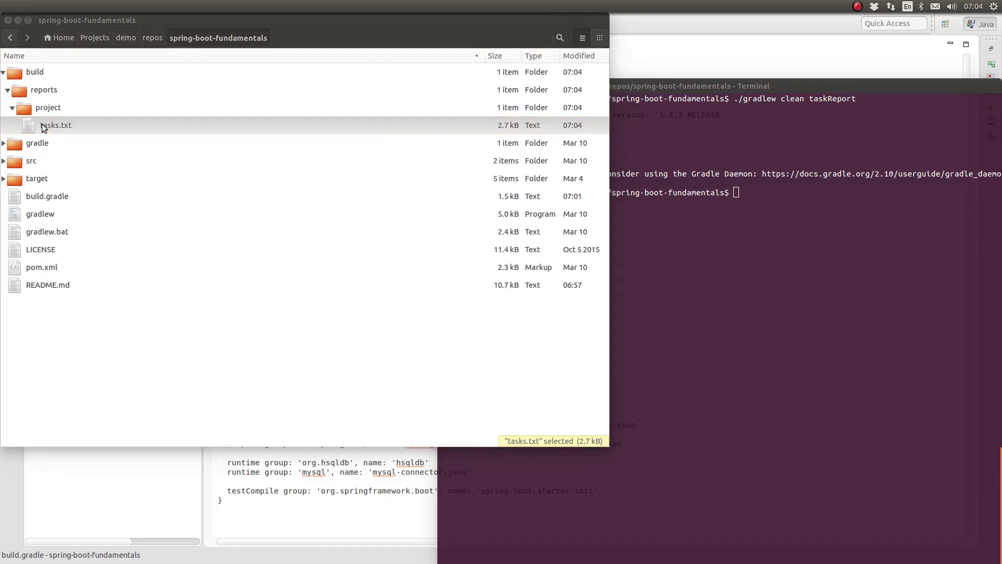
{"action": "double_click", "coordinate": [55, 124]}
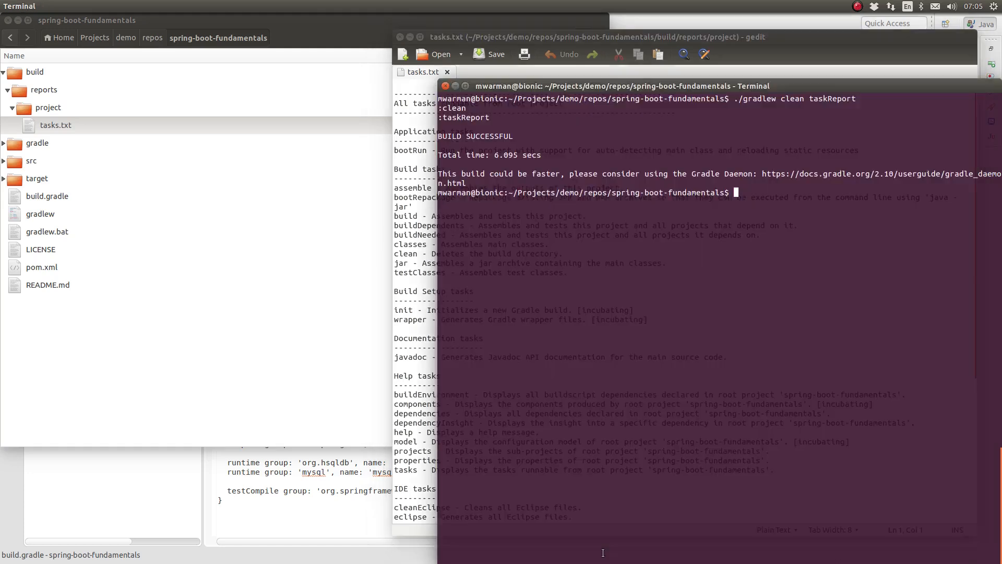
Recall the last command and run ./gradlew clean propertyReport instead
{"action": "type", "text": "./gradlew clean taskReport"}
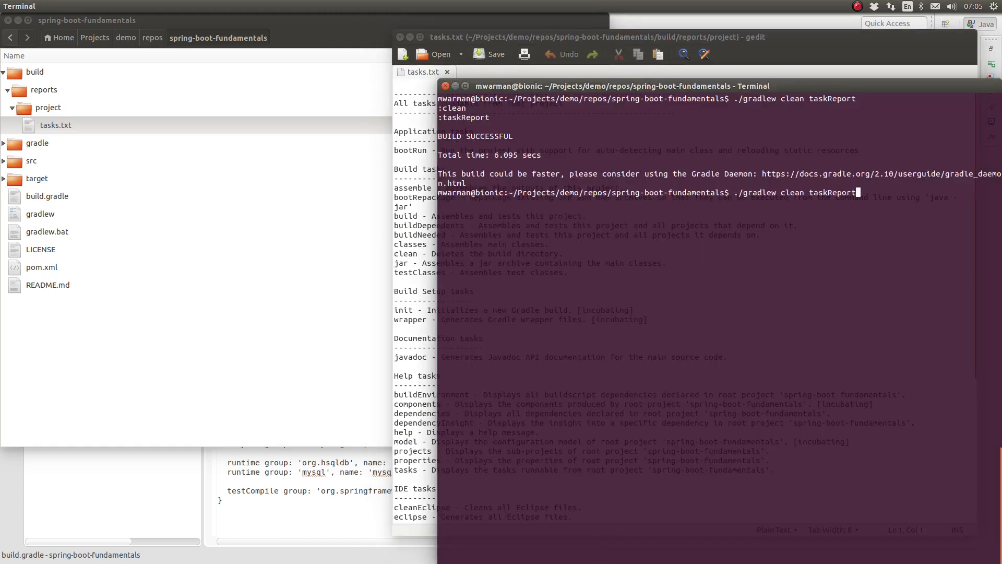
{"action": "key", "text": "BackSpace"}
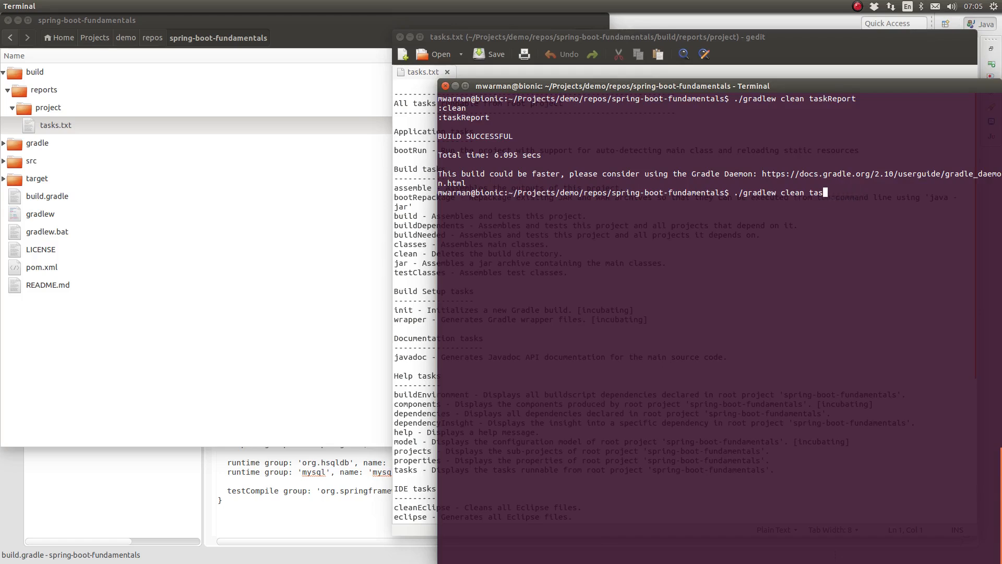
{"action": "key", "text": "BackSpace"}
{"action": "type", "text": "propertyReport"}
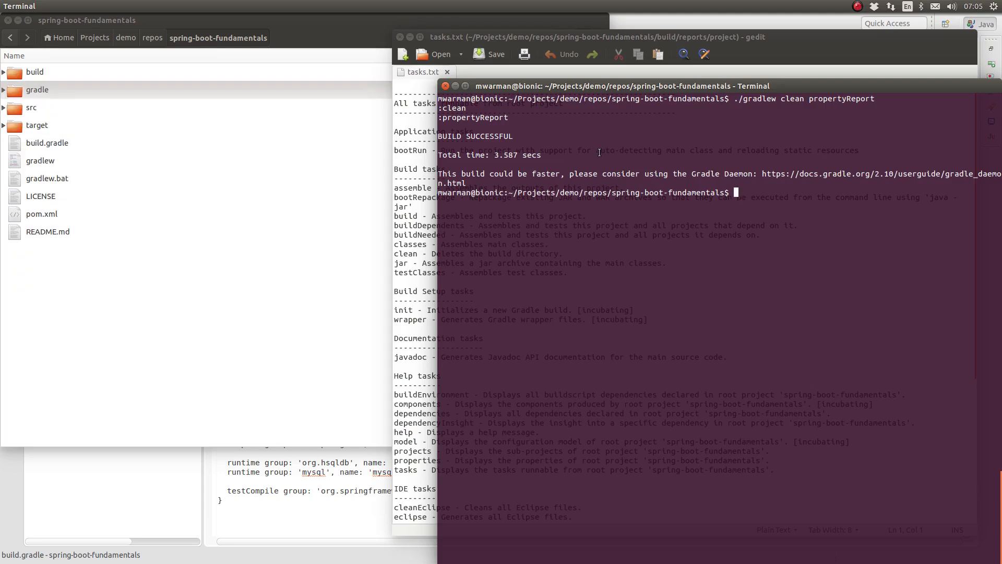
{"action": "mouse_move", "coordinate": [118, 136]}
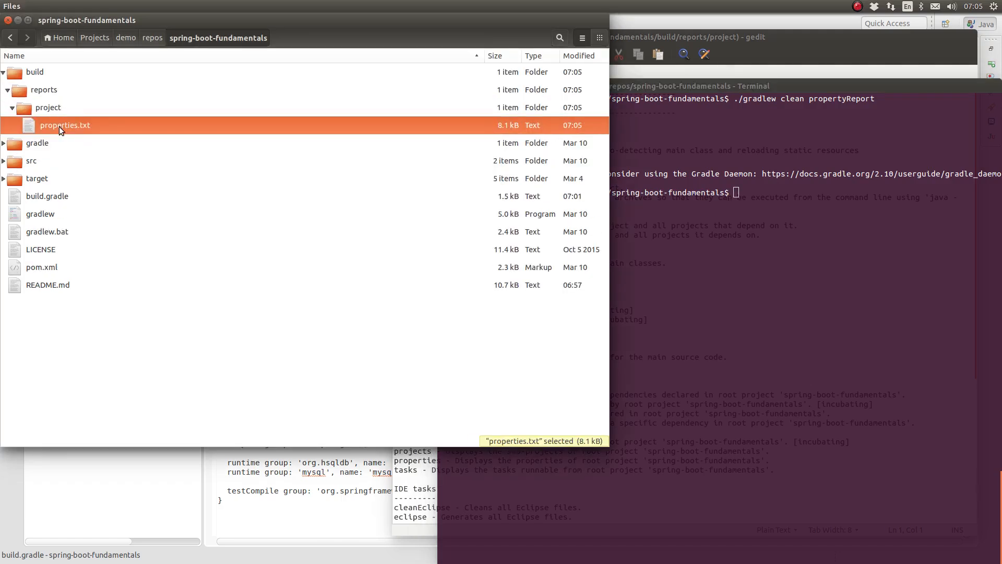
Open the generated properties.txt in gedit and read through the root project's properties
{"action": "double_click", "coordinate": [65, 125]}
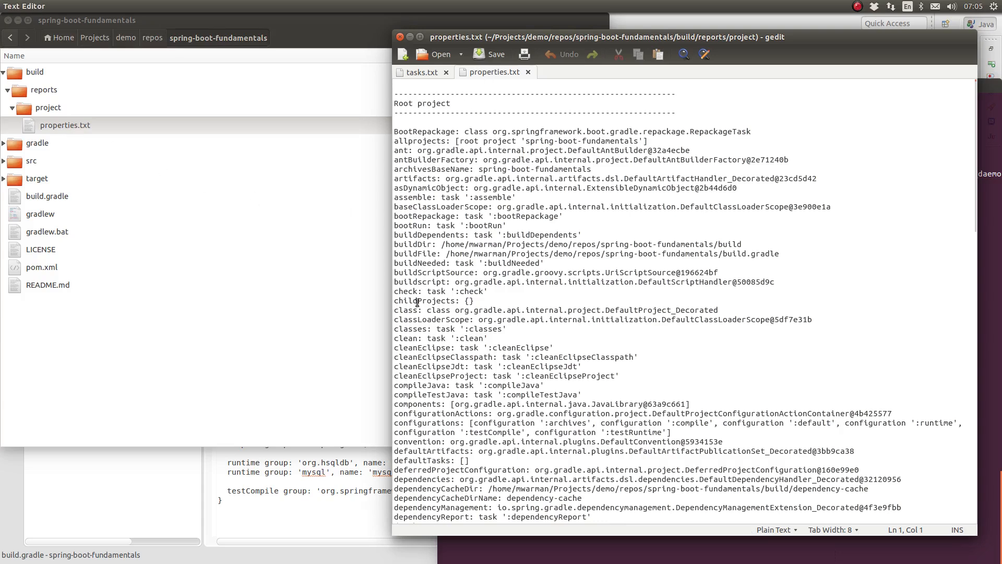
{"action": "scroll", "scroll_direction": "down", "scroll_amount": 3}
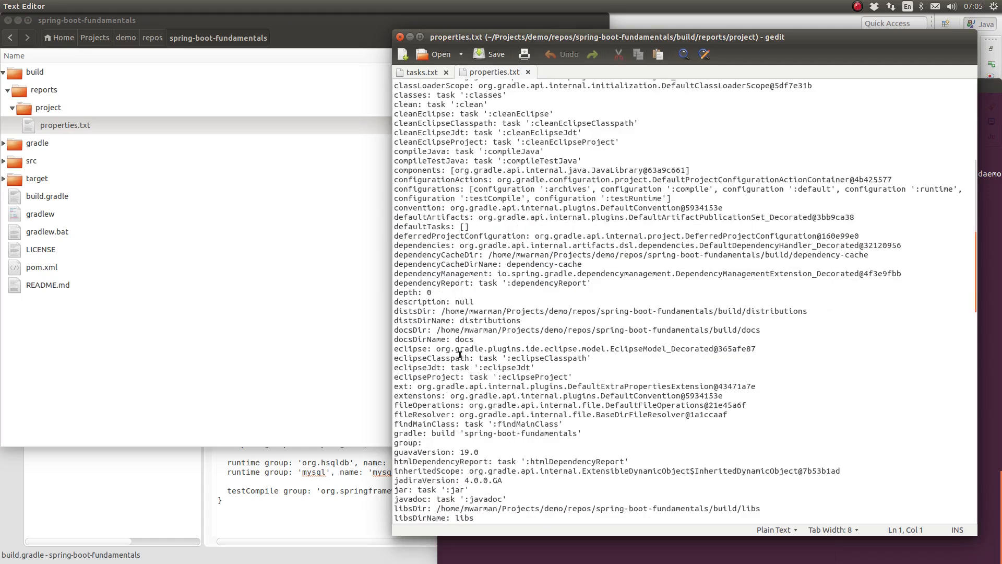
{"action": "mouse_move", "coordinate": [542, 241]}
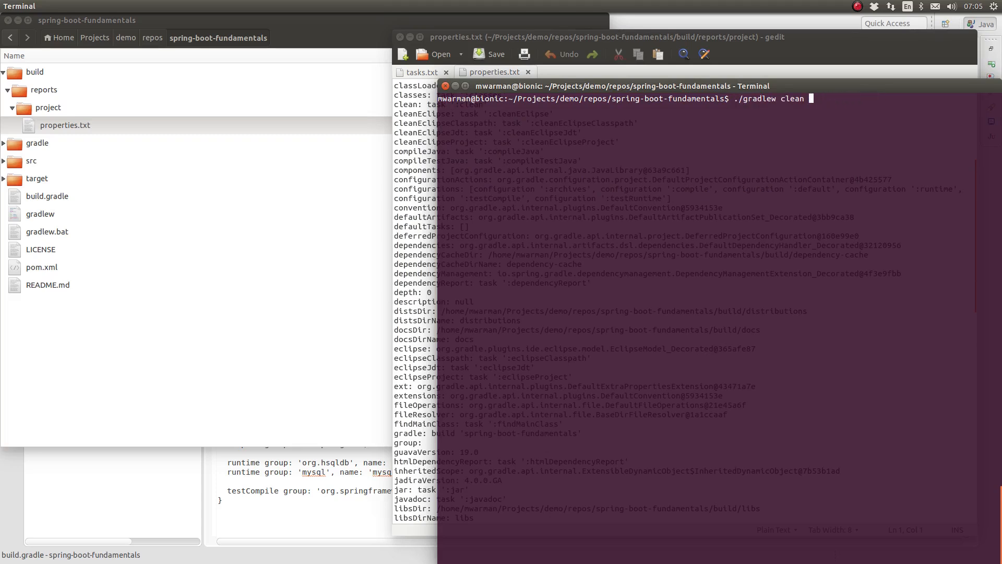
Run ./gradlew clean dependencyReport and bring the project folder window forward
{"action": "type", "text": "dependencyReport"}
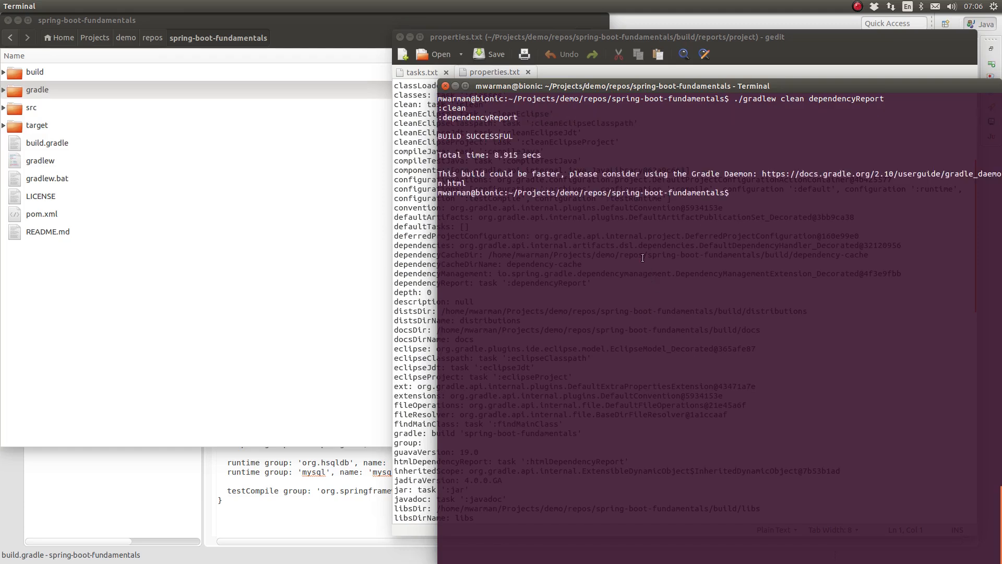
{"action": "left_click", "coordinate": [38, 90]}
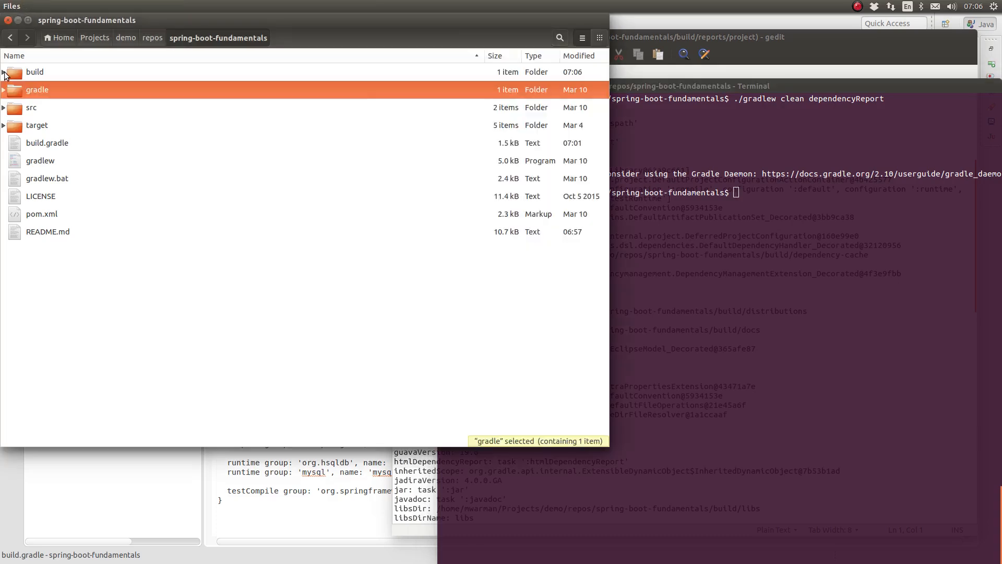
Open dependencies.txt in gedit and review its compile, default and runtime dependency trees
{"action": "left_click", "coordinate": [5, 72]}
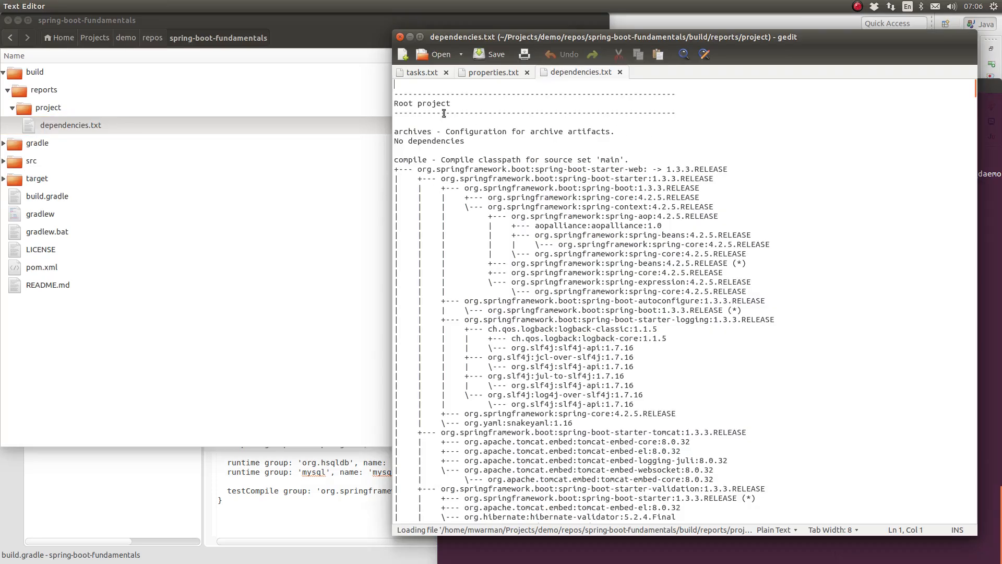
{"action": "double_click", "coordinate": [412, 158]}
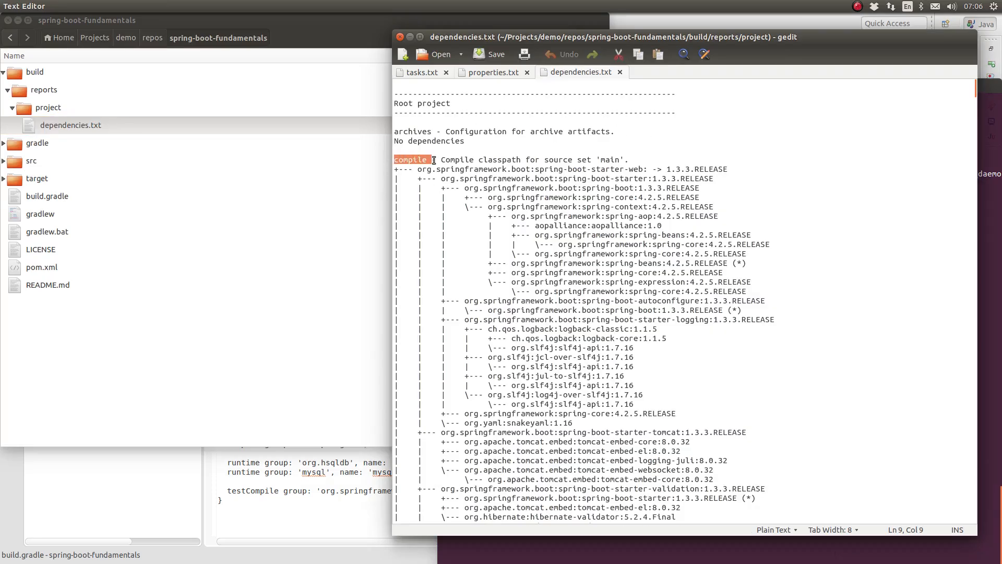
{"action": "scroll", "scroll_direction": "down", "scroll_amount": 3}
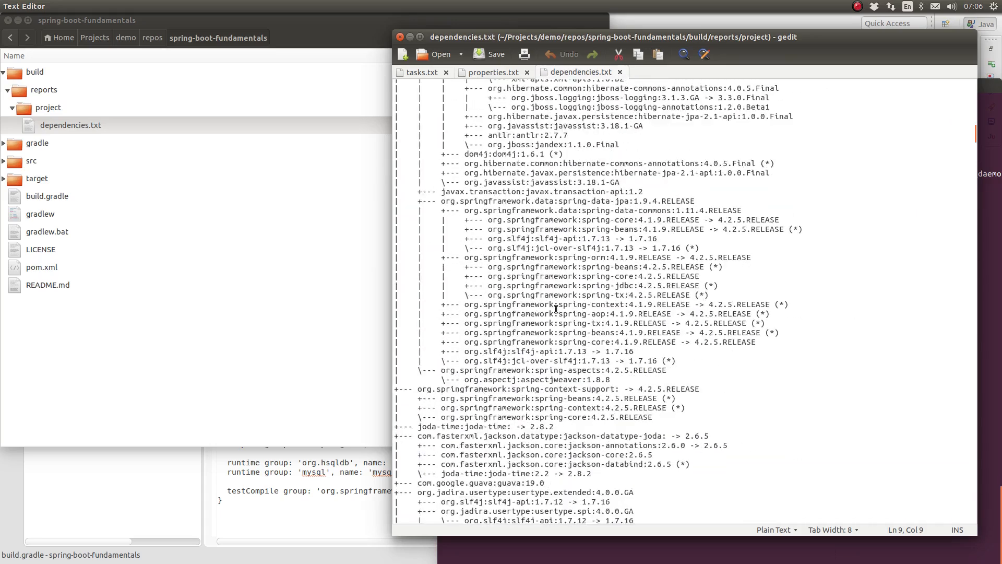
{"action": "scroll", "scroll_direction": "down", "scroll_amount": 3}
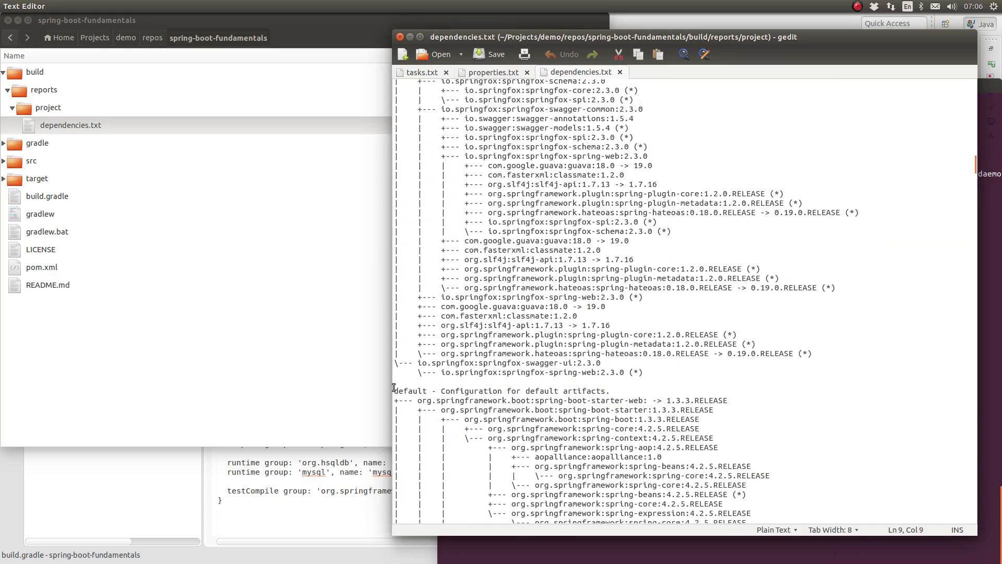
{"action": "triple_click", "coordinate": [499, 390]}
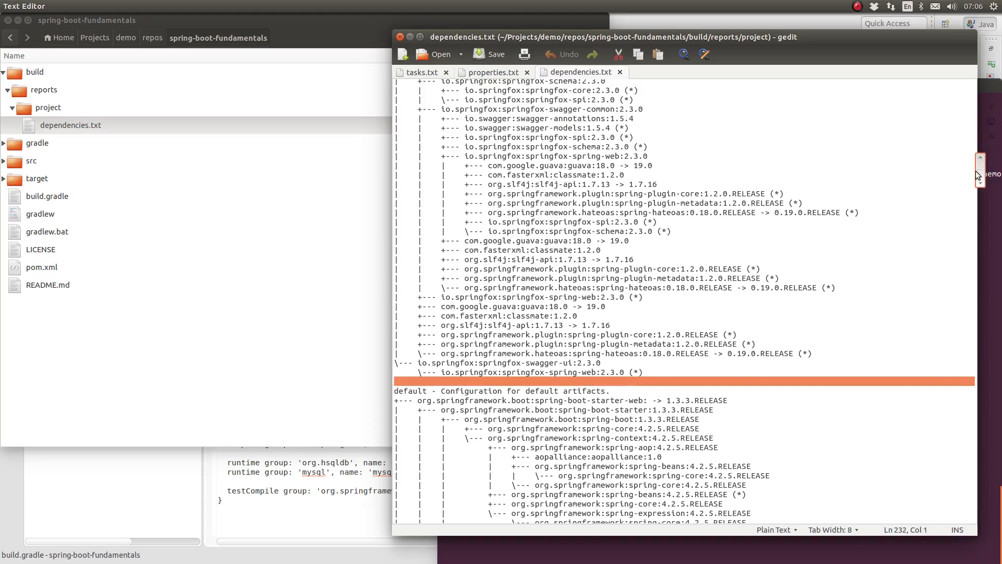
{"action": "scroll", "scroll_direction": "down", "scroll_amount": 3}
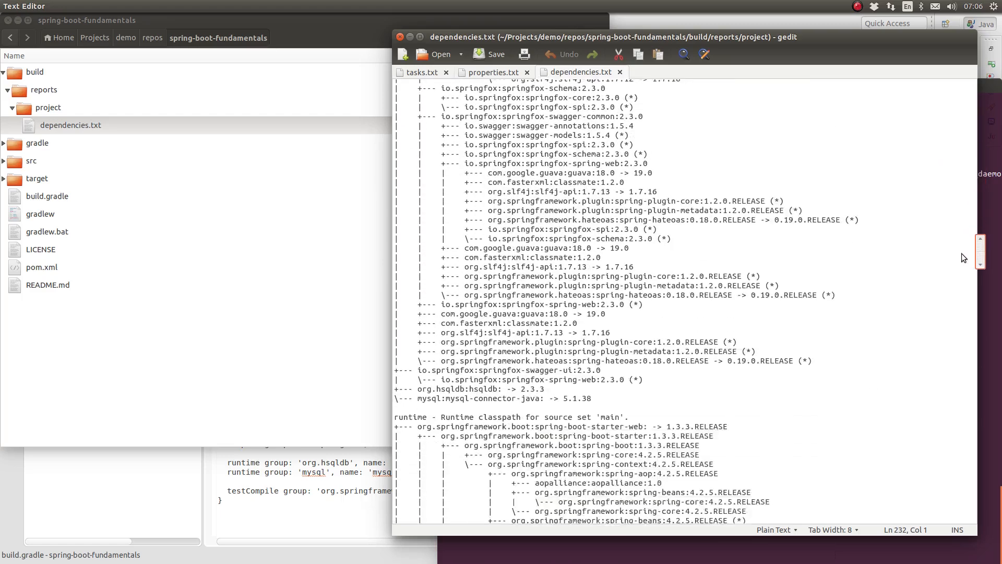
{"action": "scroll", "scroll_direction": "down", "scroll_amount": 3}
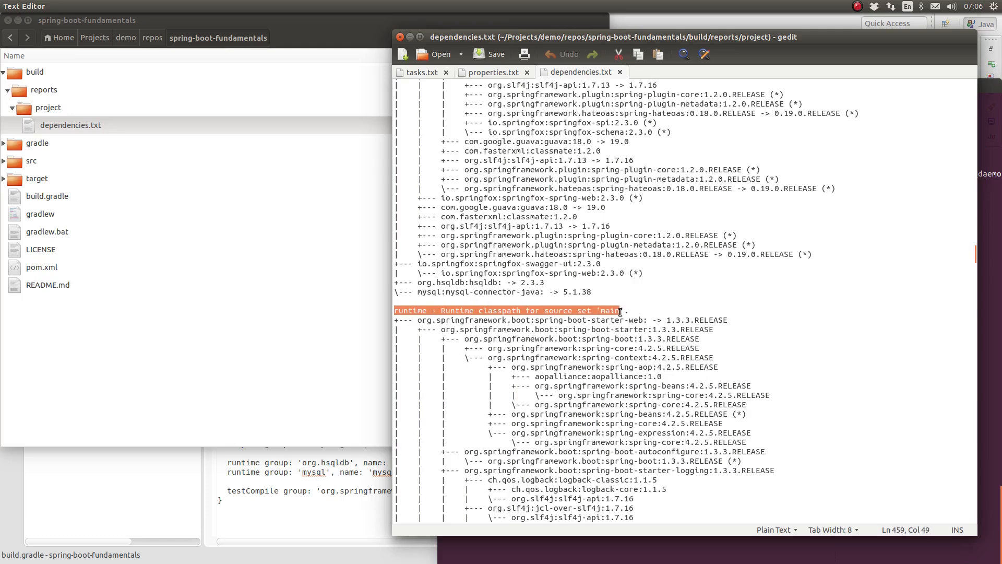
{"action": "mouse_move", "coordinate": [674, 547]}
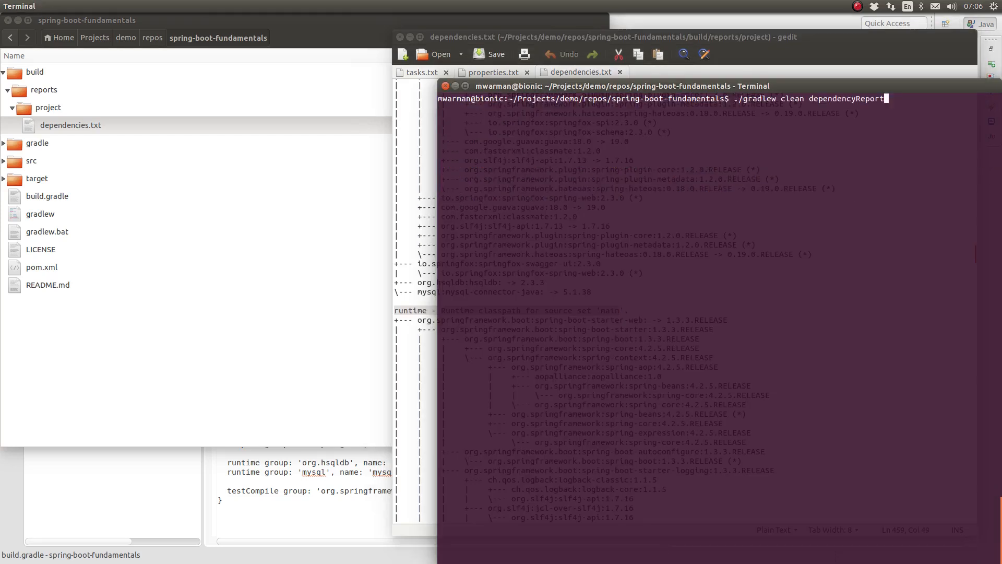
Run ./gradlew clean htmlDependencyReport from the recalled command
{"action": "key", "text": "BackSpace"}
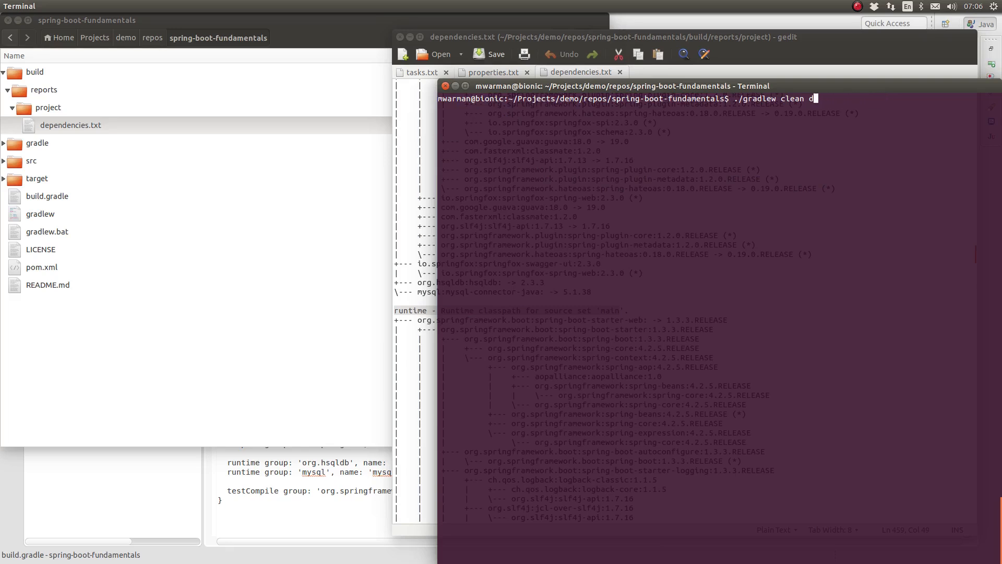
{"action": "type", "text": "htmlD"}
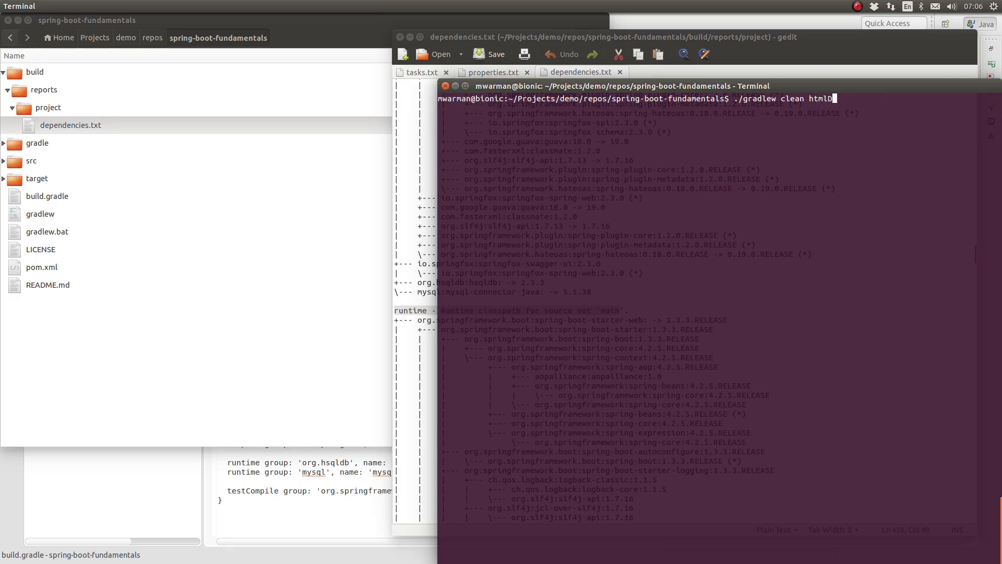
{"action": "type", "text": "ependencyReport"}
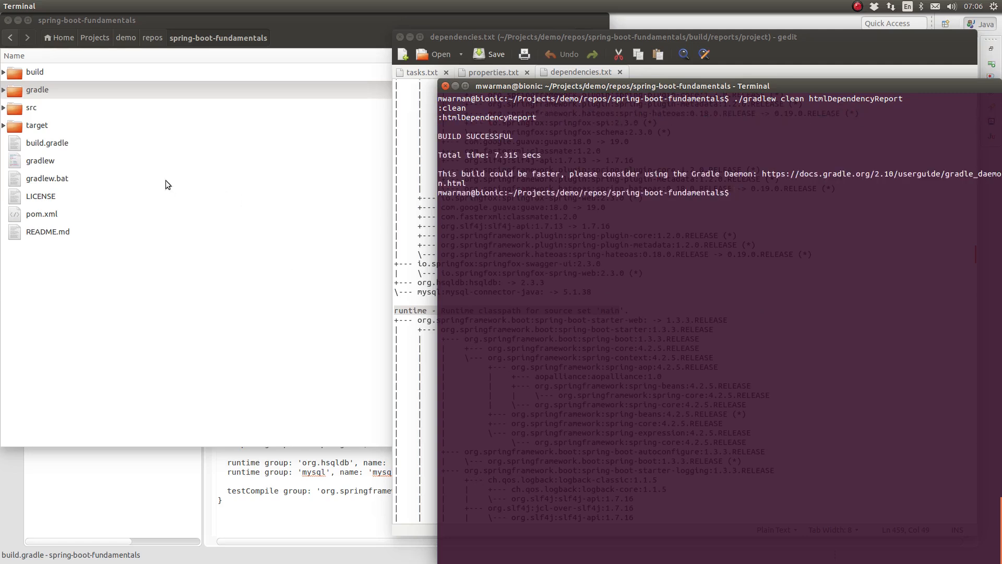
Reveal build/reports/project/dependencies in Files and open its index.html report page
{"action": "left_click", "coordinate": [38, 106]}
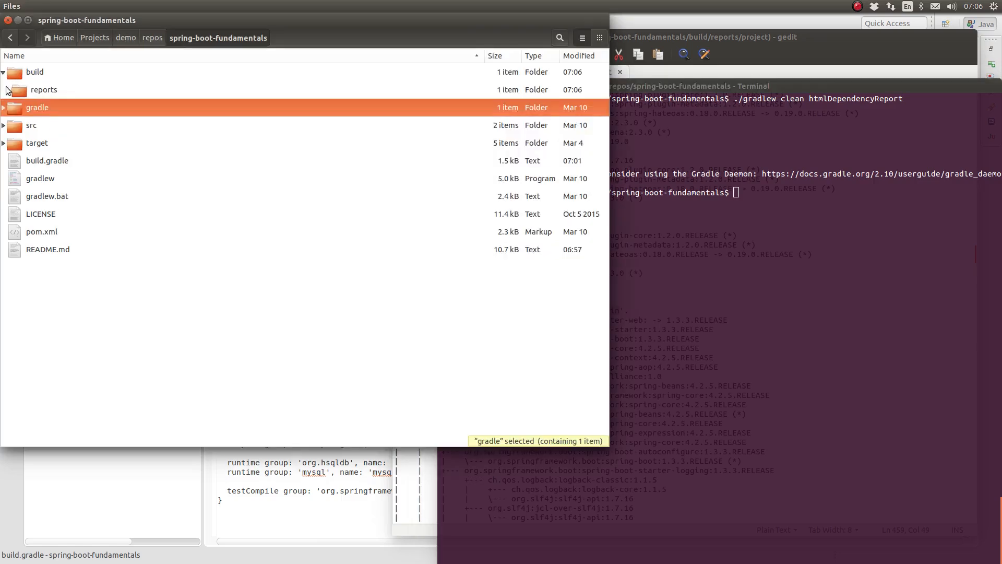
{"action": "left_click", "coordinate": [4, 90]}
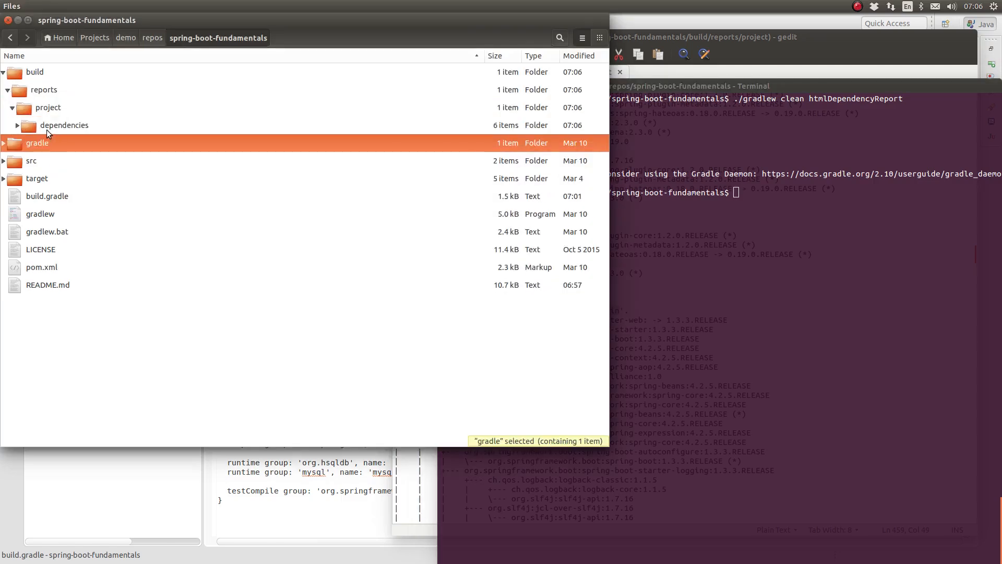
{"action": "left_click", "coordinate": [18, 124]}
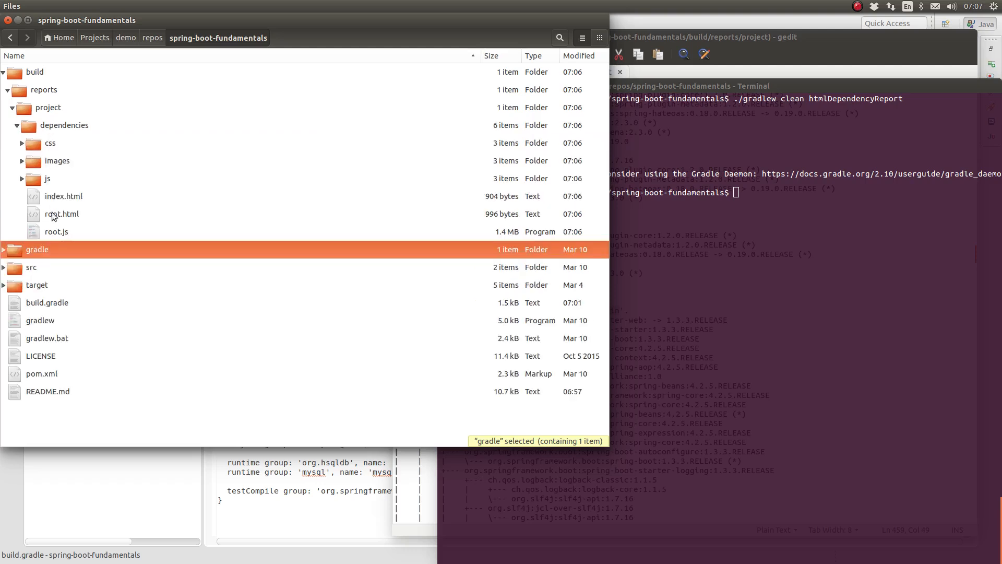
{"action": "left_click", "coordinate": [63, 196]}
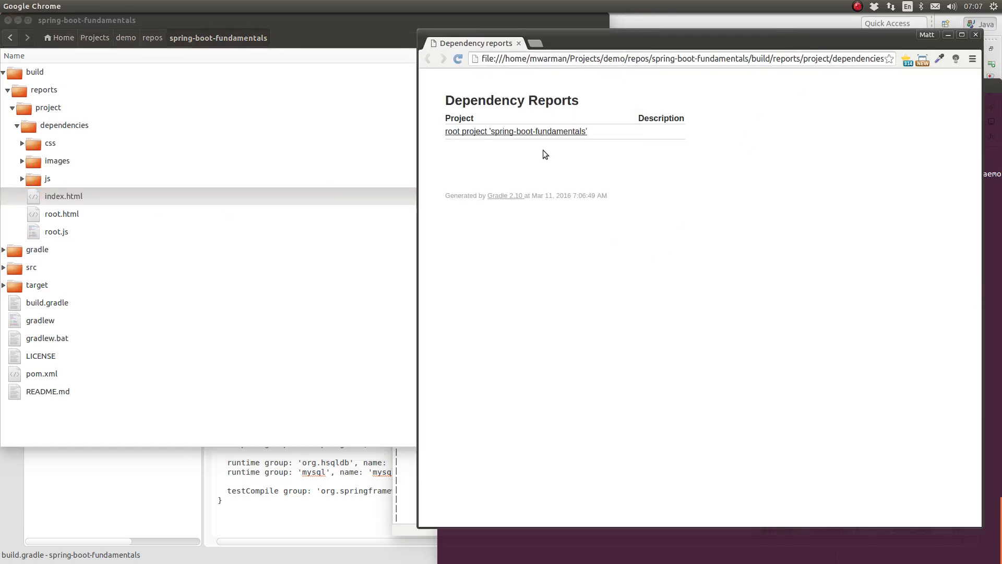
Open the root project's report in Chrome and expand its compile dependency tree
{"action": "left_click", "coordinate": [515, 132]}
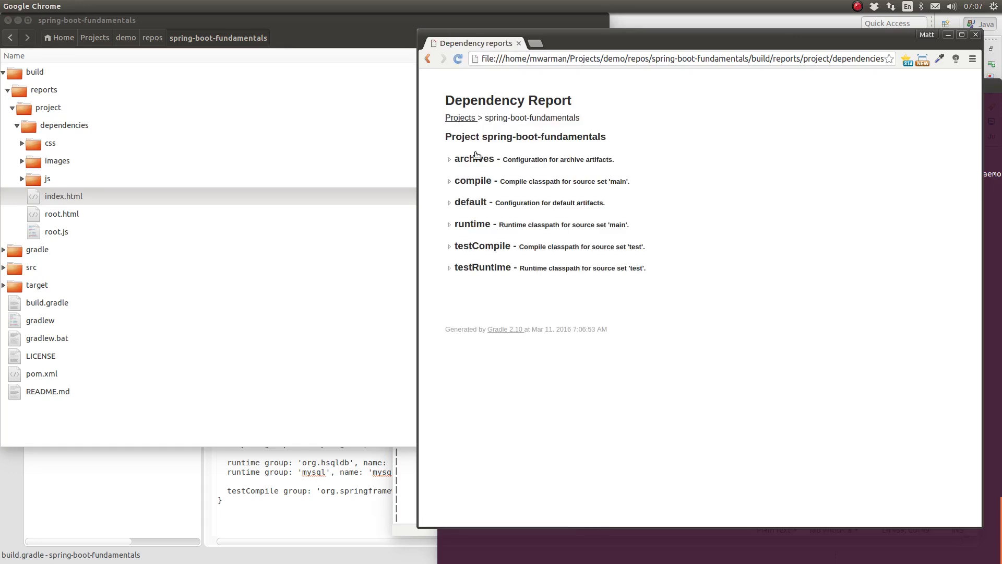
{"action": "left_click", "coordinate": [448, 180]}
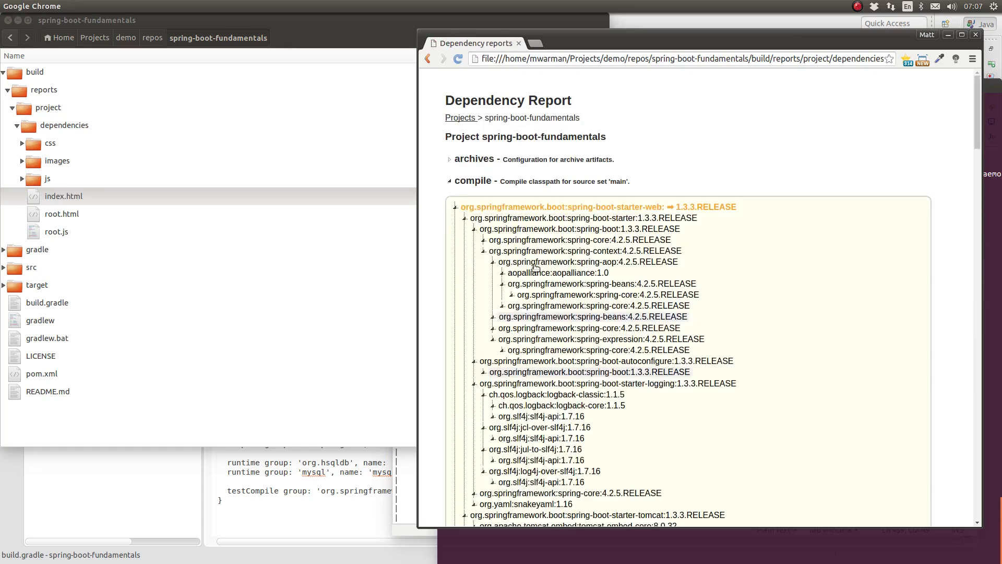
{"action": "scroll", "scroll_direction": "down", "scroll_amount": 3}
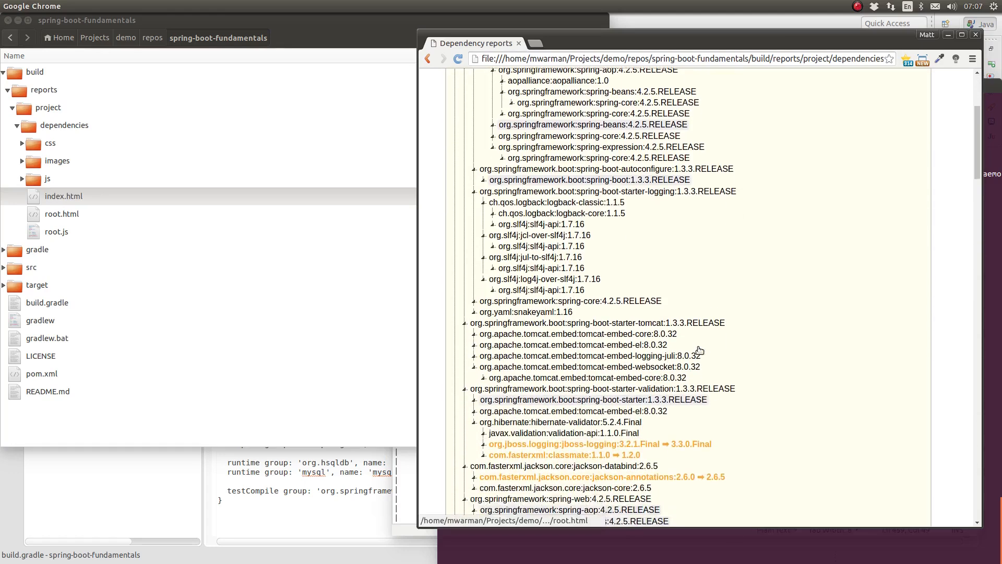
{"action": "scroll", "scroll_direction": "down", "scroll_amount": 3}
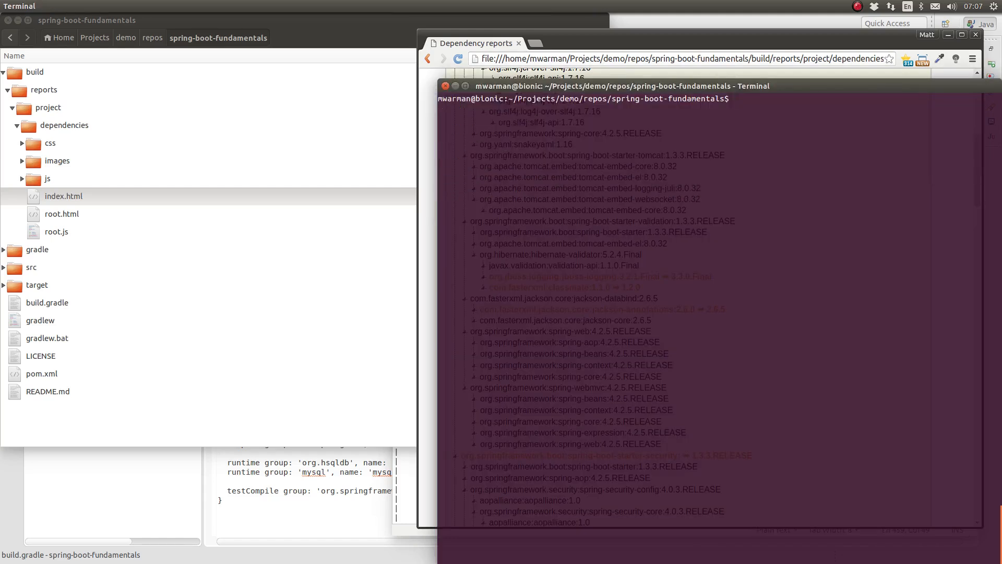
Run './gradlew clean projectReport' to regenerate the dependency, property and task reports
{"action": "type", "text": "./gradlew clean html"}
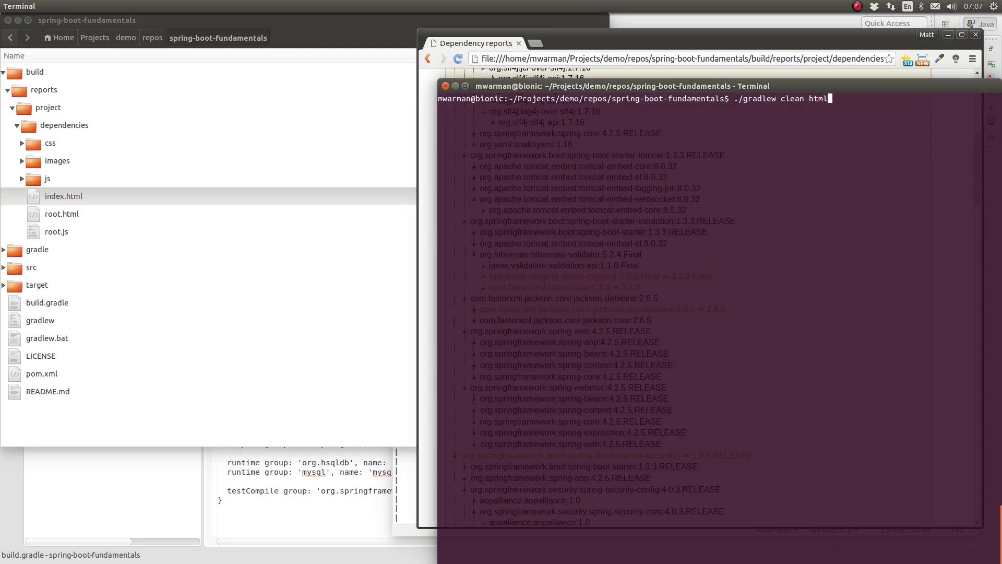
{"action": "type", "text": "pr"}
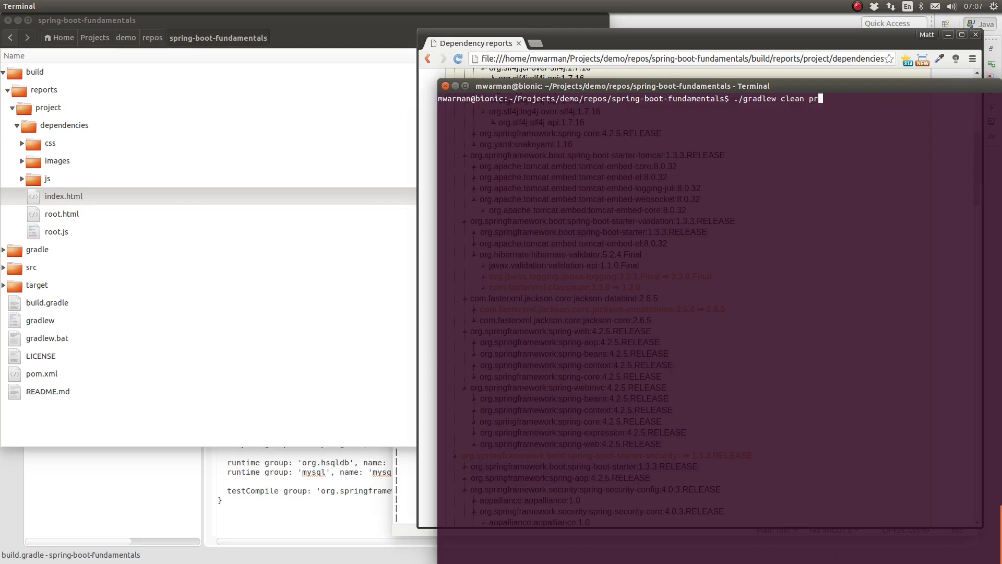
{"action": "type", "text": "ojectReport"}
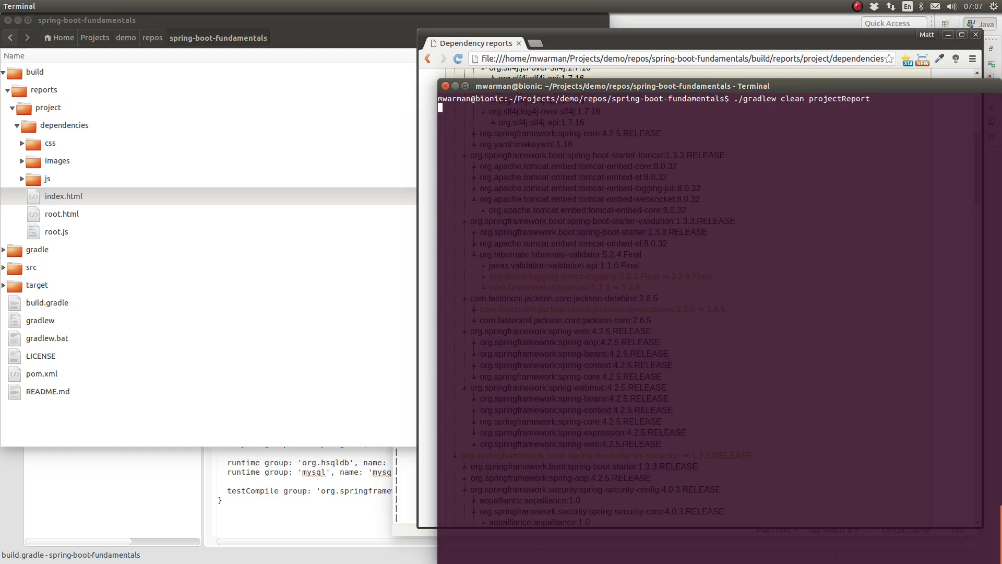
{"action": "key", "text": "Return"}
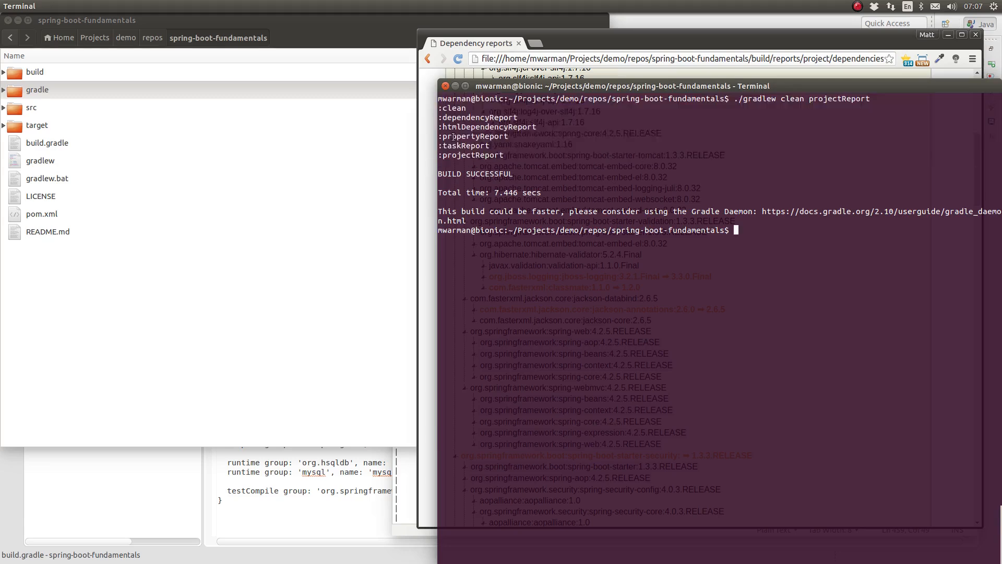
Expand build/reports/project/dependencies to show index.html, root.html and the txt reports
{"action": "left_click", "coordinate": [37, 106]}
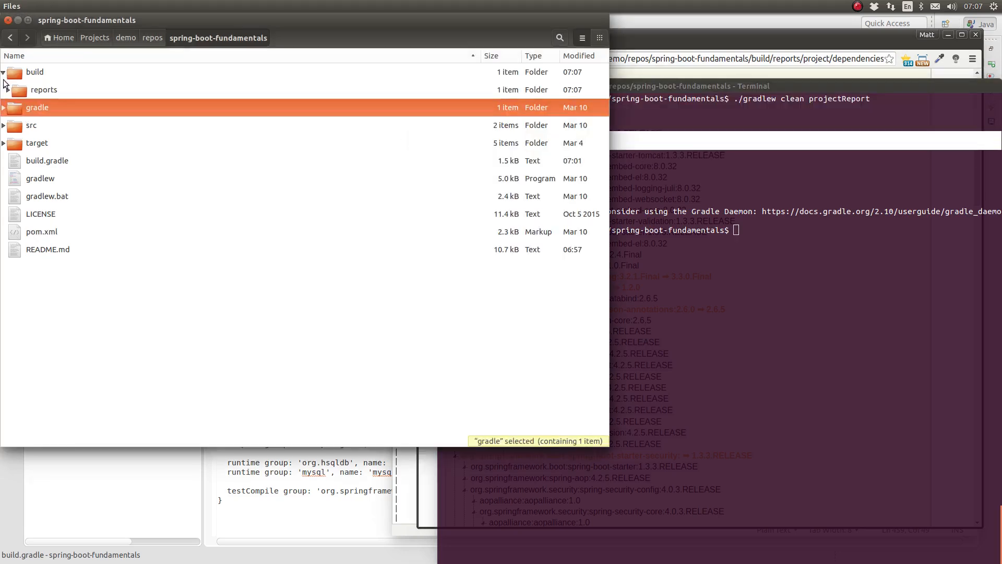
{"action": "left_click", "coordinate": [13, 90]}
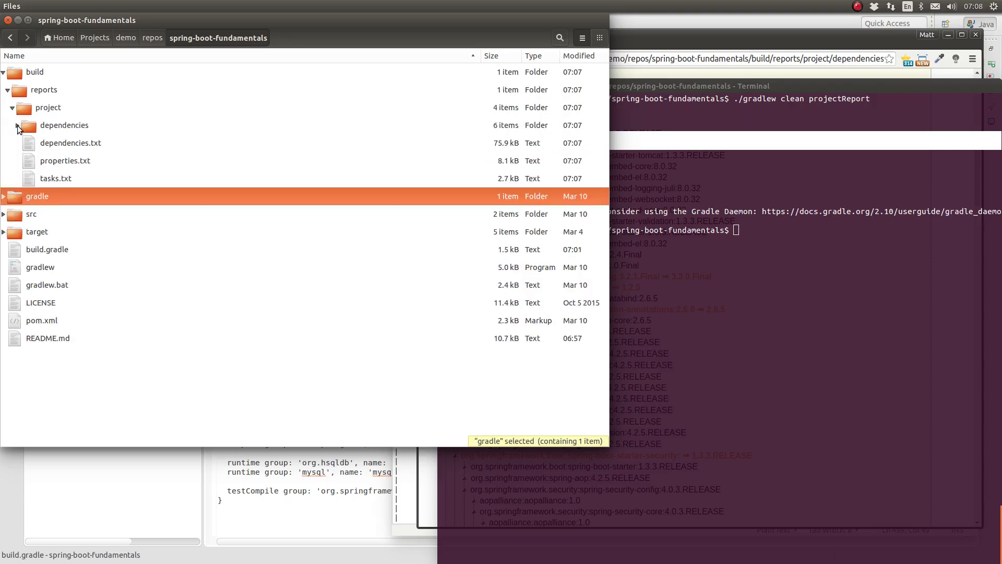
{"action": "left_click", "coordinate": [11, 124]}
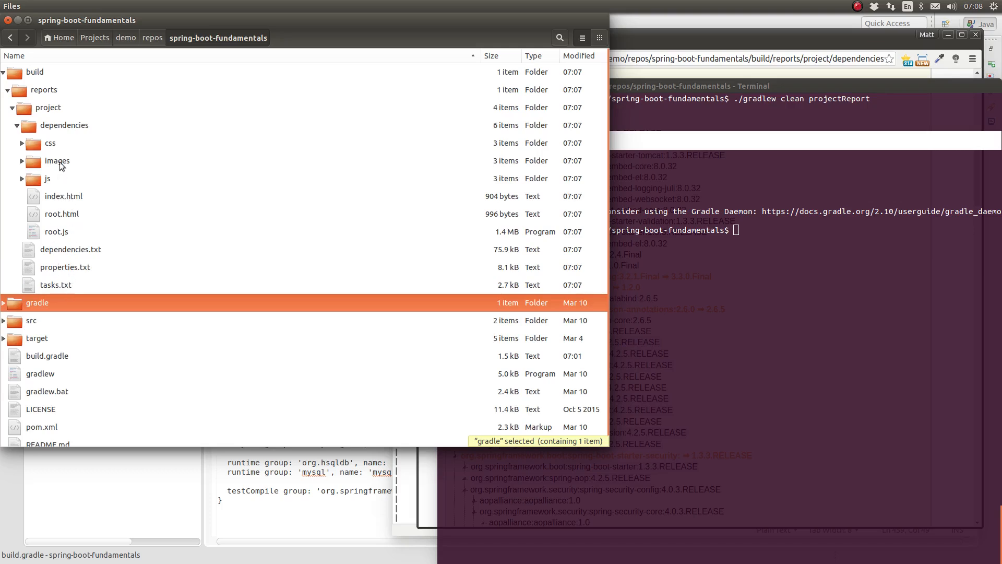
{"action": "mouse_move", "coordinate": [57, 260]}
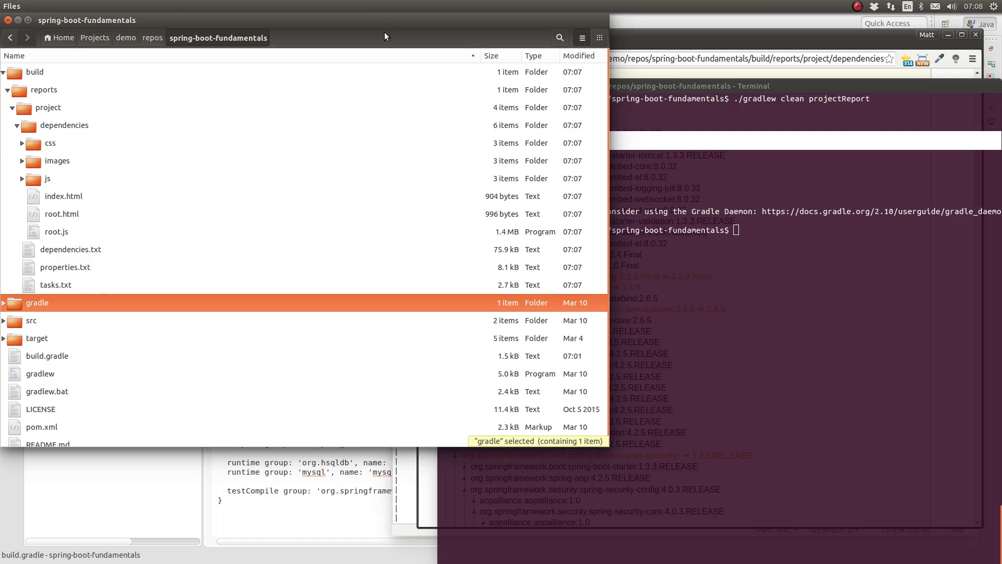
{"action": "mouse_move", "coordinate": [125, 506]}
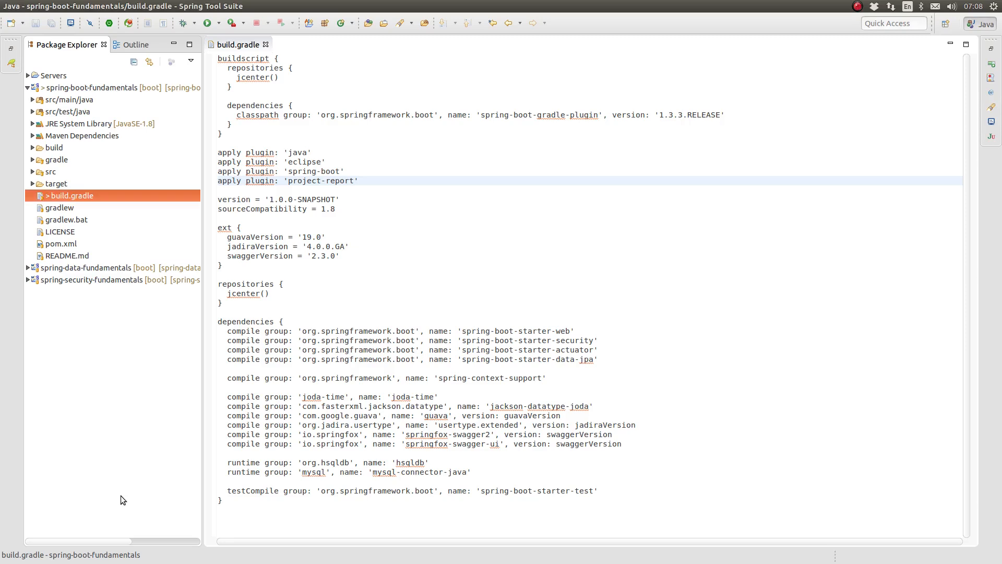
{"action": "mouse_move", "coordinate": [402, 326]}
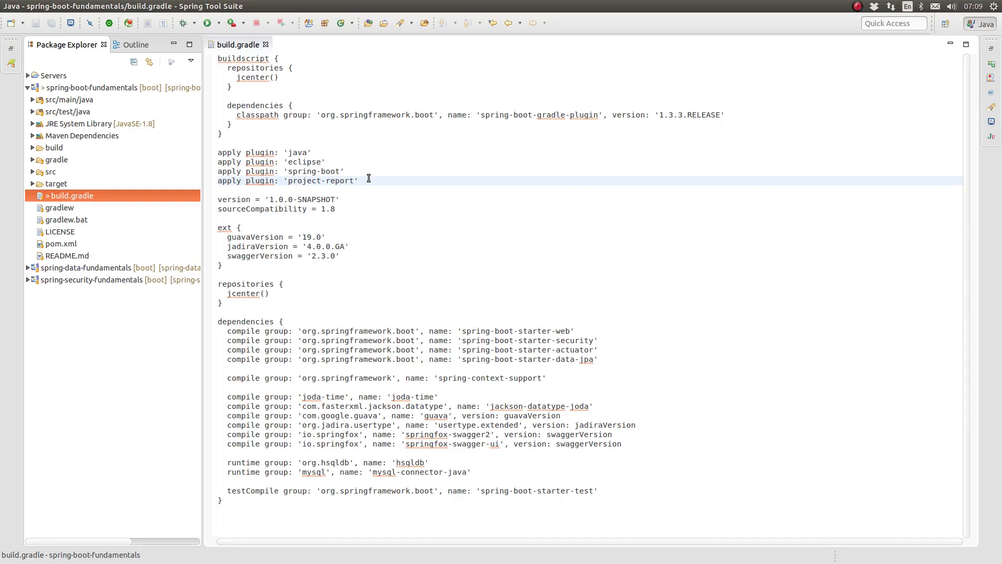
Add apply plugin: 'build-dashboard' after the project-report line and save build.gradle
{"action": "left_click", "coordinate": [359, 180]}
{"action": "type", "text": "apply p"}
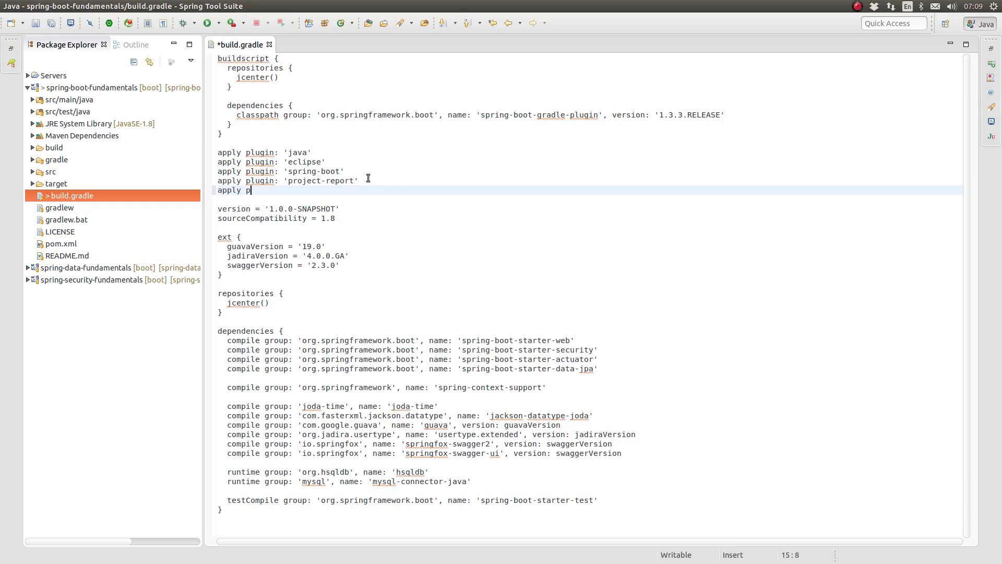
{"action": "type", "text": "lugin: 'bui"}
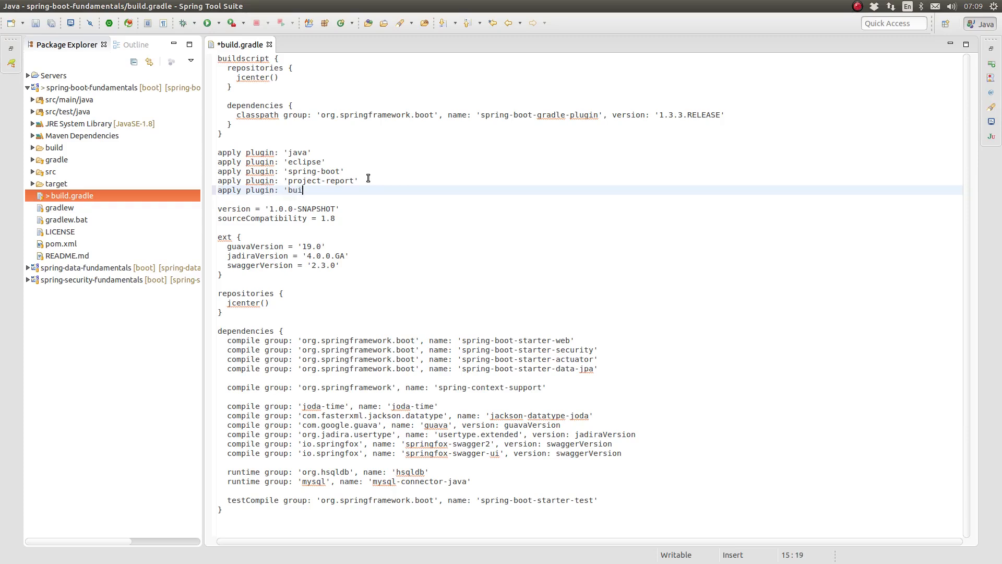
{"action": "type", "text": "ld-dashboard"}
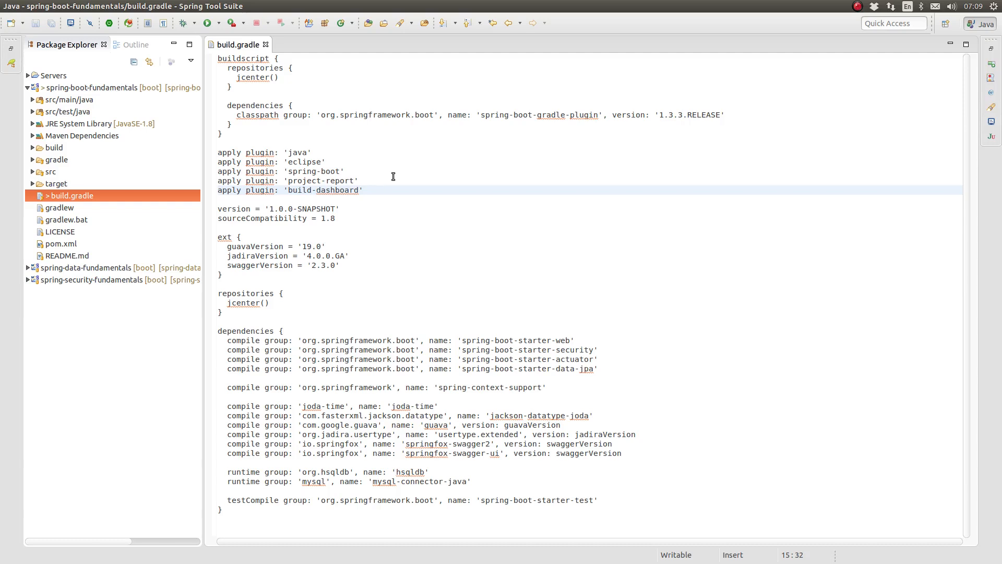
{"action": "left_click", "coordinate": [364, 190]}
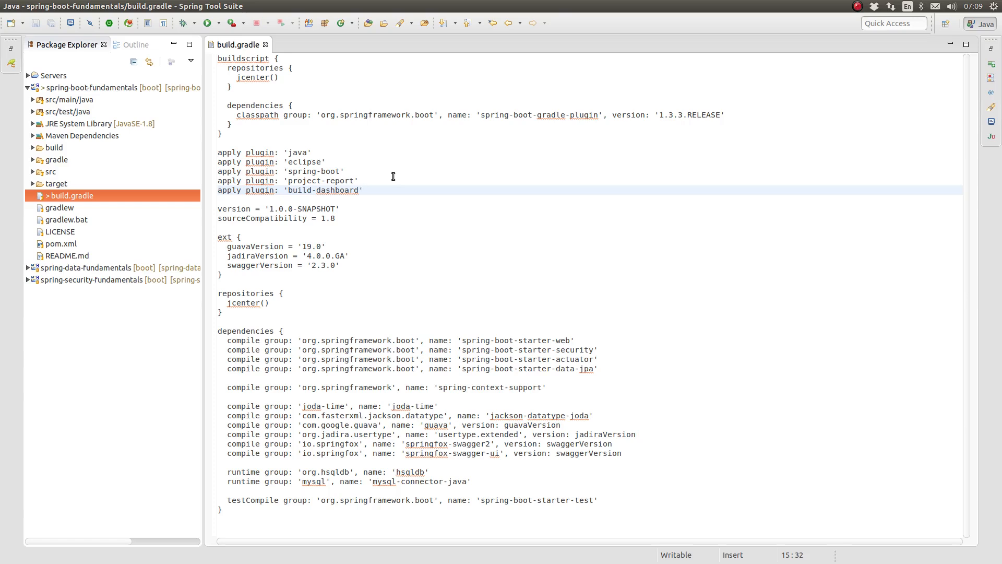
{"action": "left_click", "coordinate": [365, 190]}
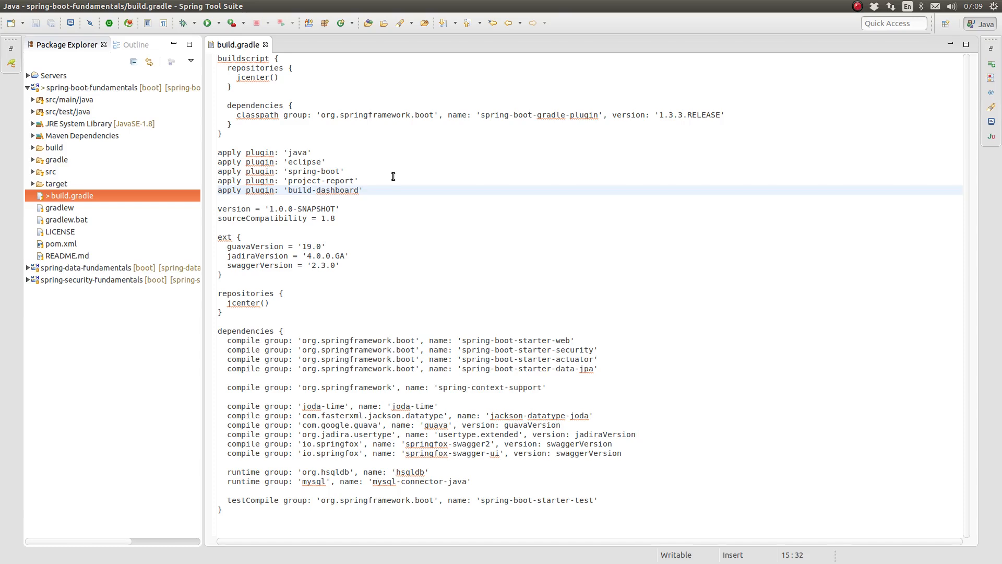
{"action": "left_click", "coordinate": [363, 190]}
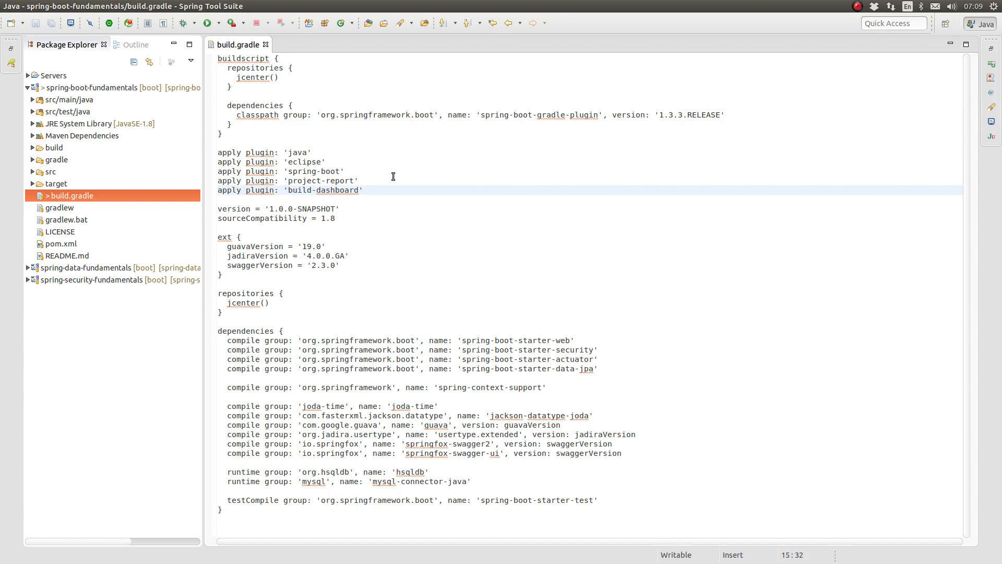
{"action": "left_click", "coordinate": [363, 190]}
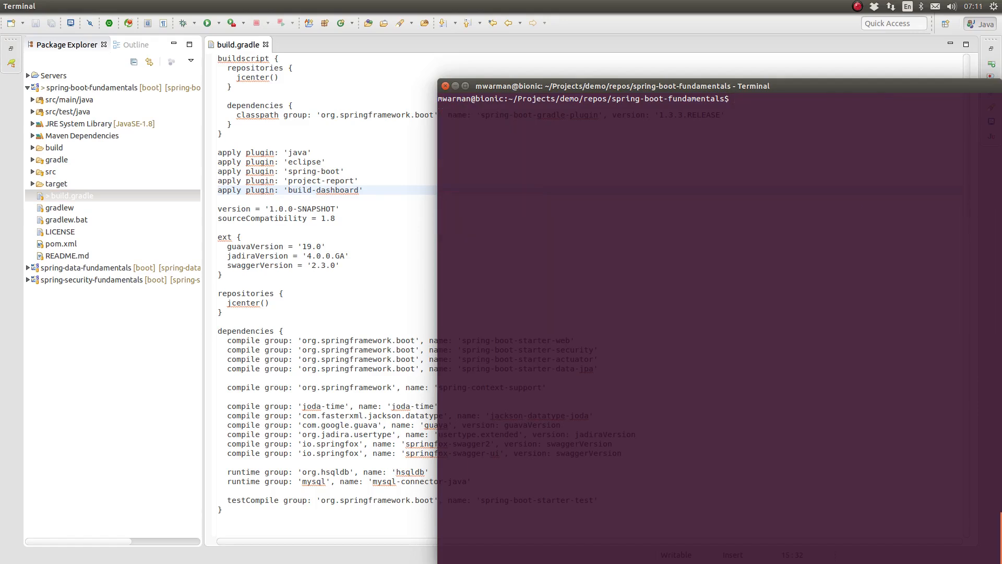
Run './gradlew clean build projectReport buildDashboard' to build with reports and dashboard
{"action": "type", "text": "./gradlew clean projectReport"}
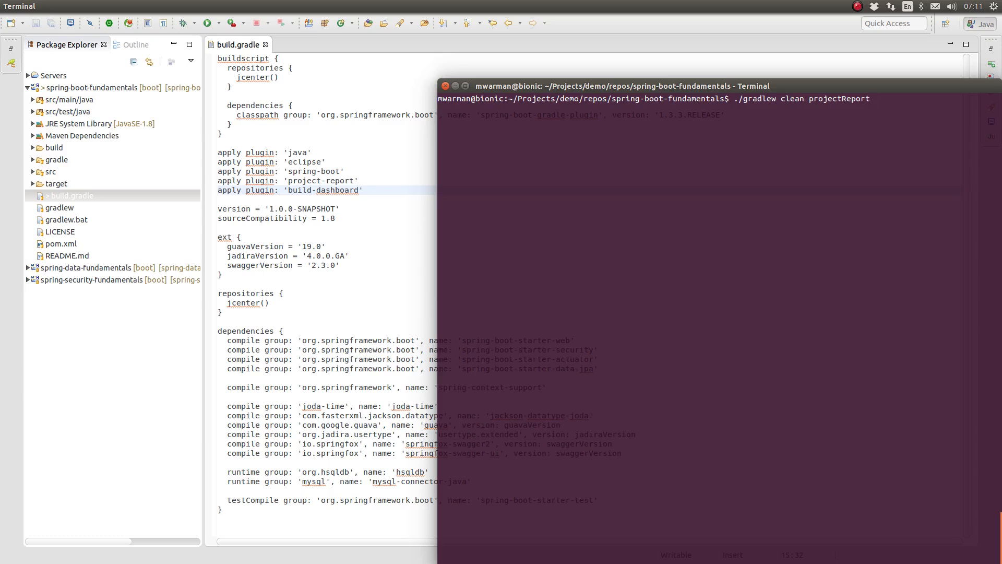
{"action": "key", "text": "BackSpace"}
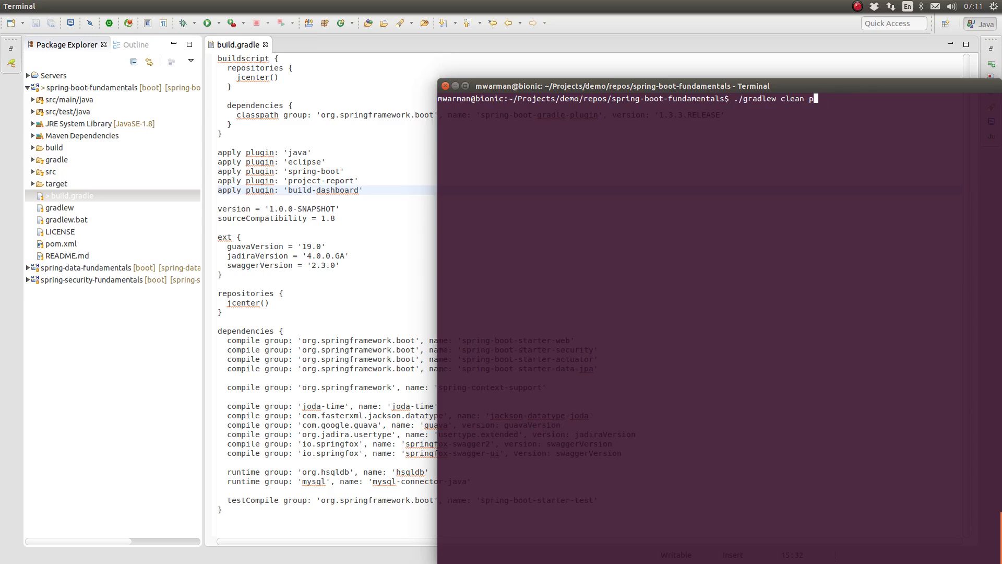
{"action": "type", "text": "uild projectReport buildDashboard"}
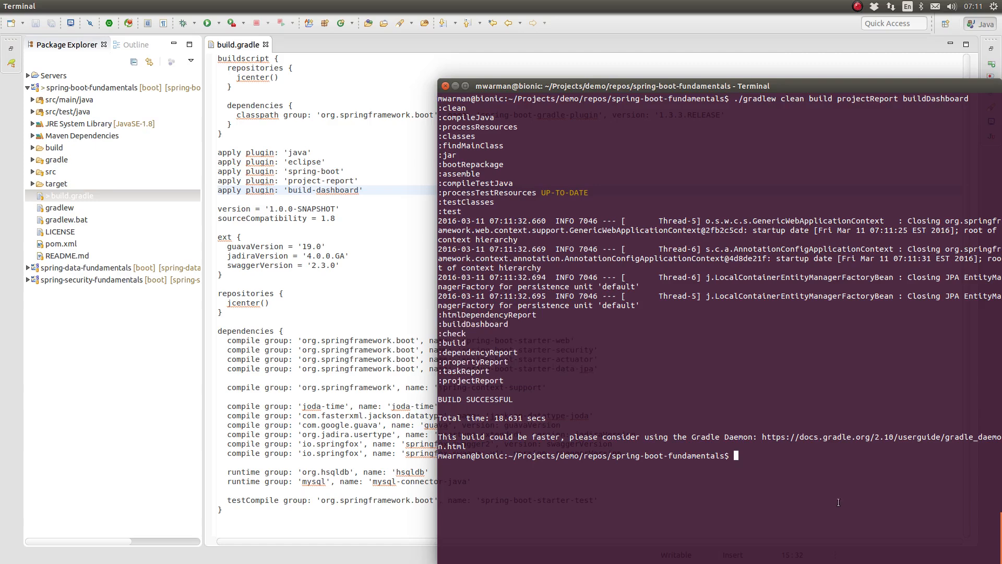
{"action": "mouse_move", "coordinate": [809, 485]}
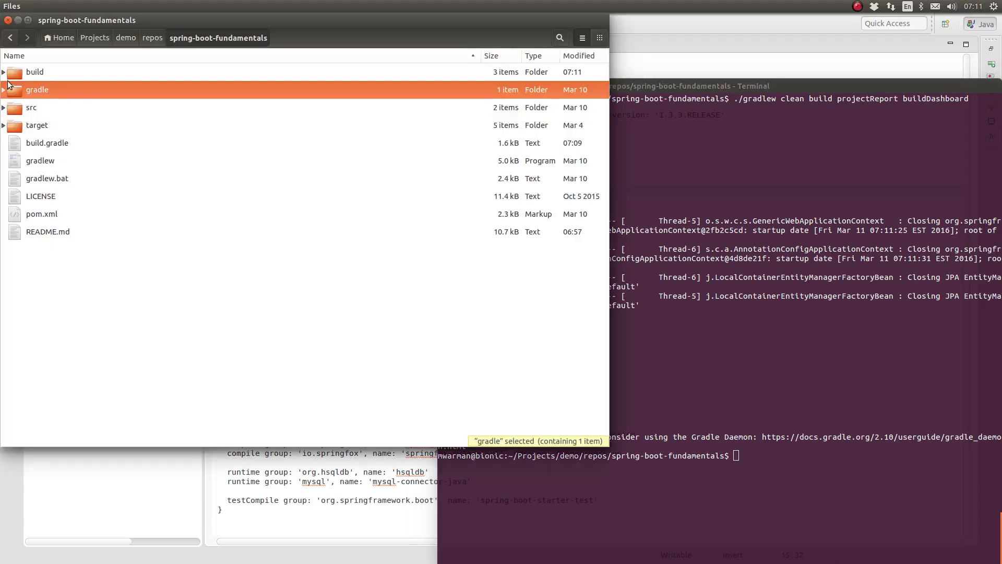
Open build/reports/buildDashboard/index.html in Chrome to view the build dashboard
{"action": "left_click", "coordinate": [5, 72]}
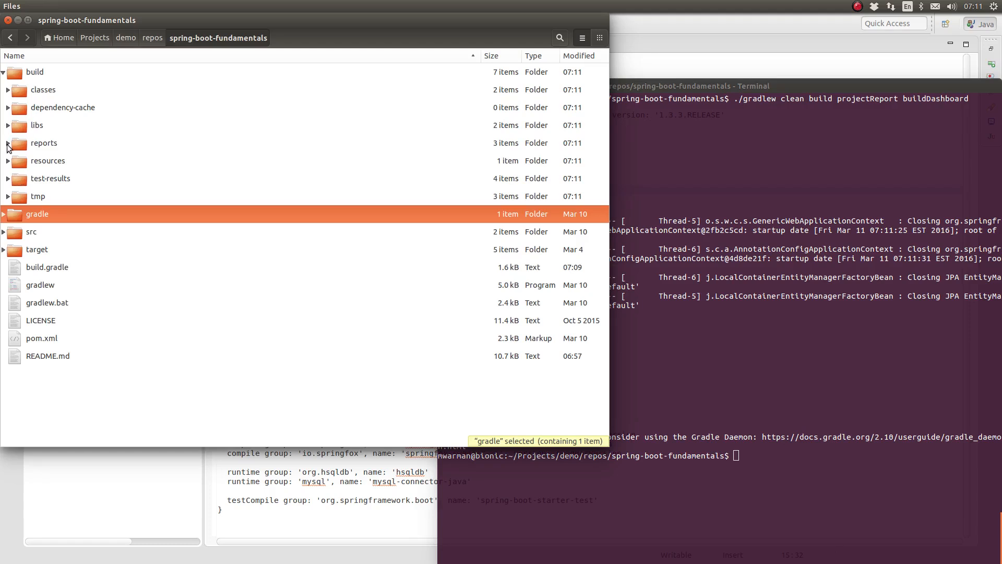
{"action": "left_click", "coordinate": [7, 143]}
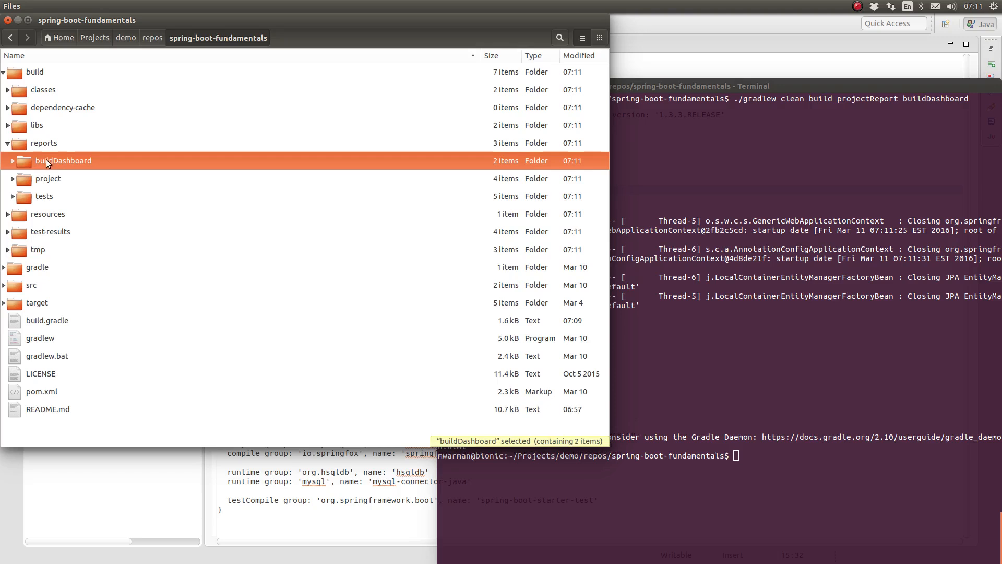
{"action": "left_click", "coordinate": [12, 161]}
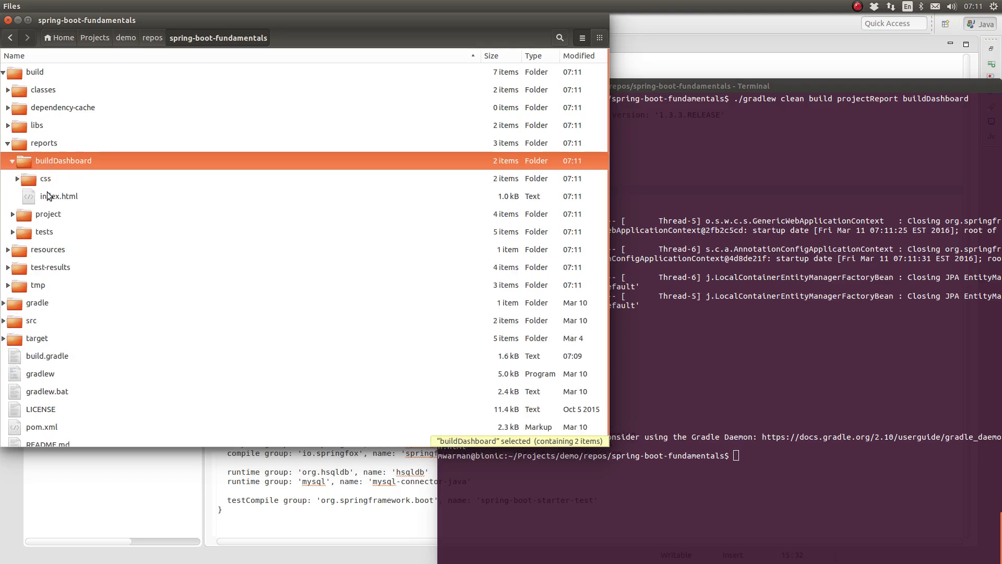
{"action": "left_click", "coordinate": [58, 197]}
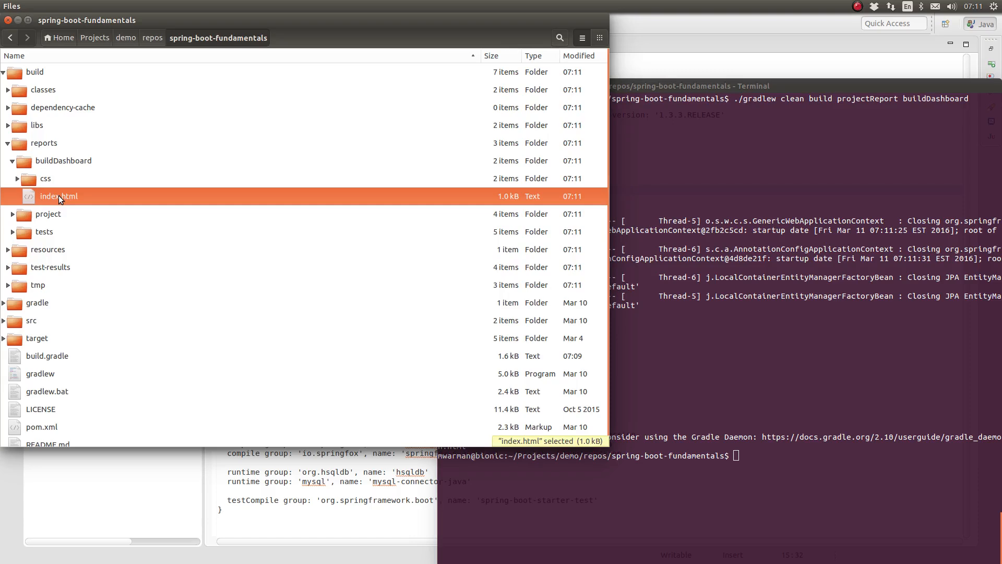
{"action": "double_click", "coordinate": [58, 195]}
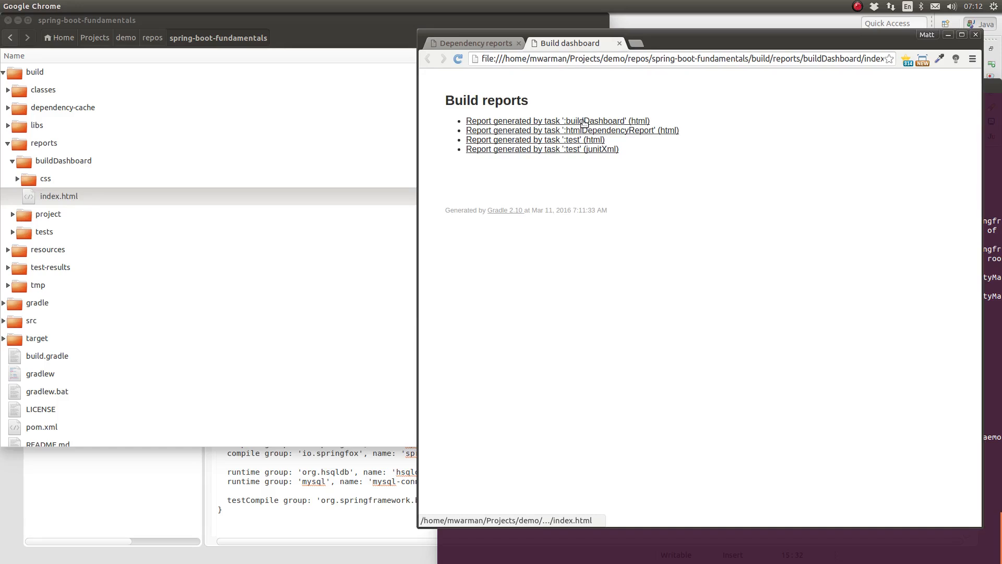
{"action": "mouse_move", "coordinate": [614, 130]}
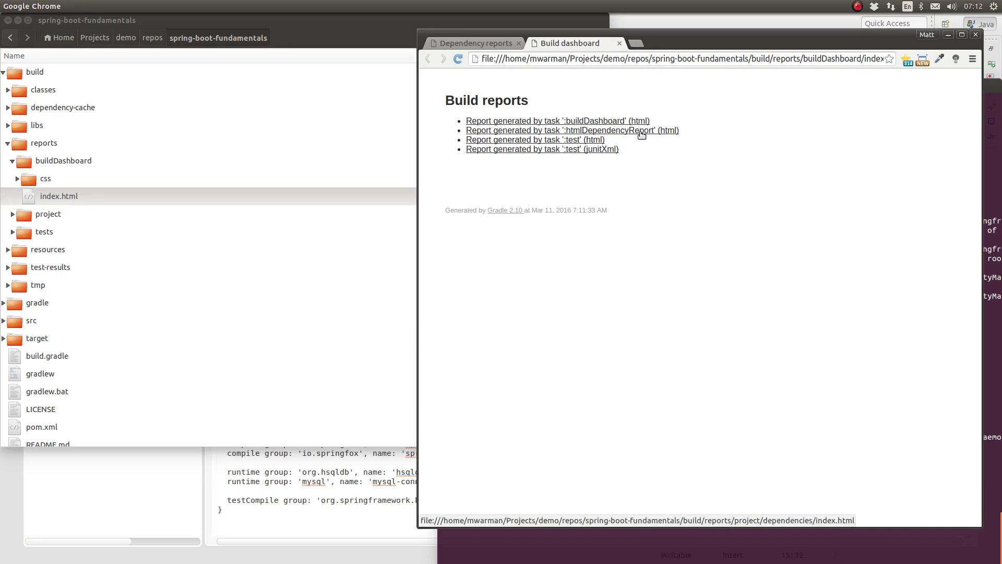
{"action": "left_click", "coordinate": [571, 131]}
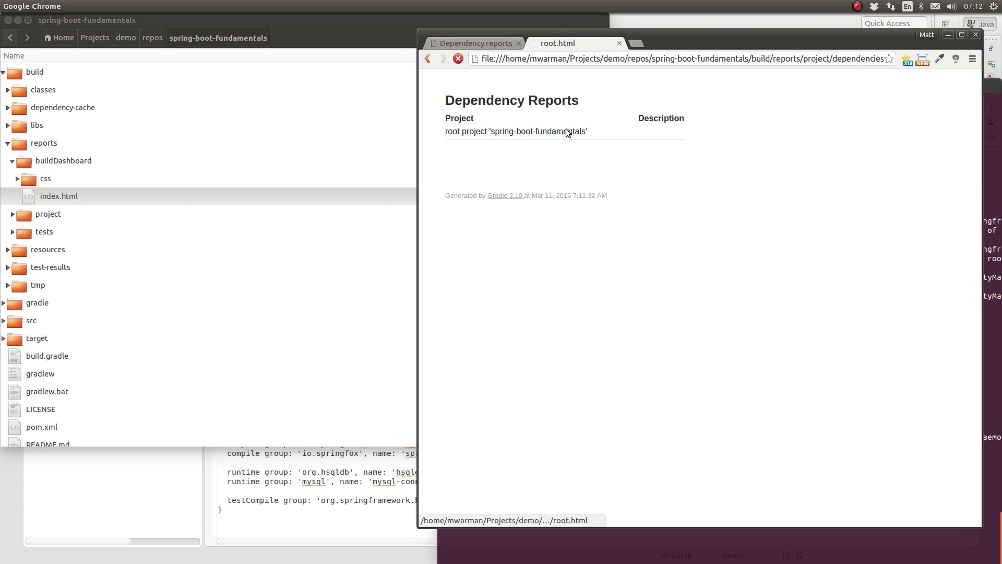
{"action": "left_click", "coordinate": [516, 132]}
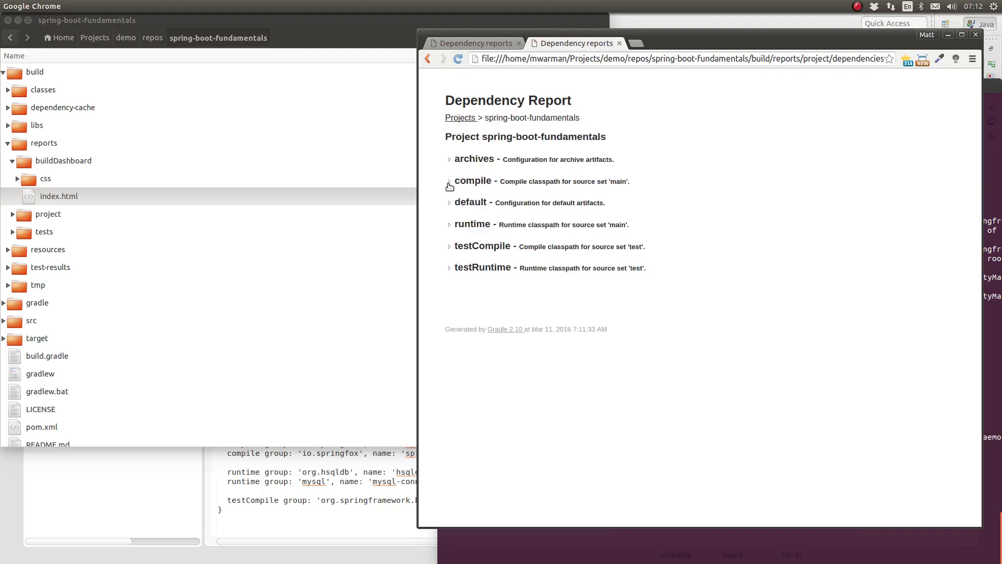
{"action": "left_click", "coordinate": [428, 59]}
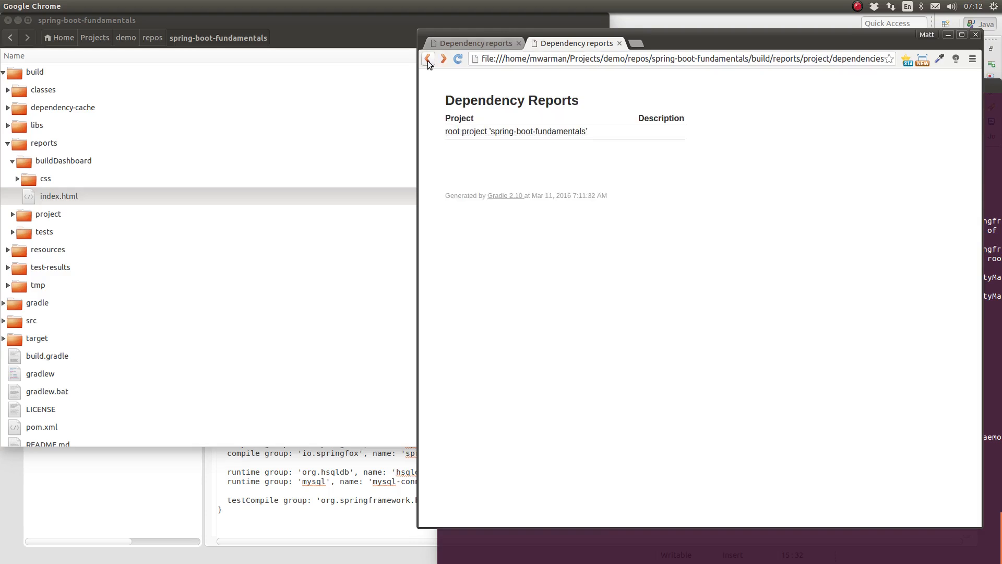
{"action": "left_click", "coordinate": [428, 59]}
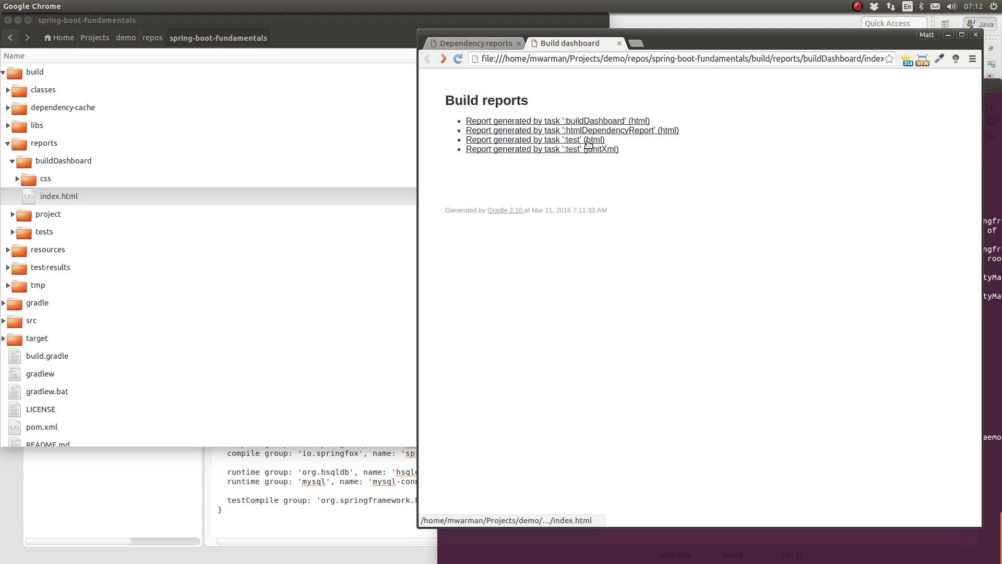
{"action": "left_click", "coordinate": [534, 139]}
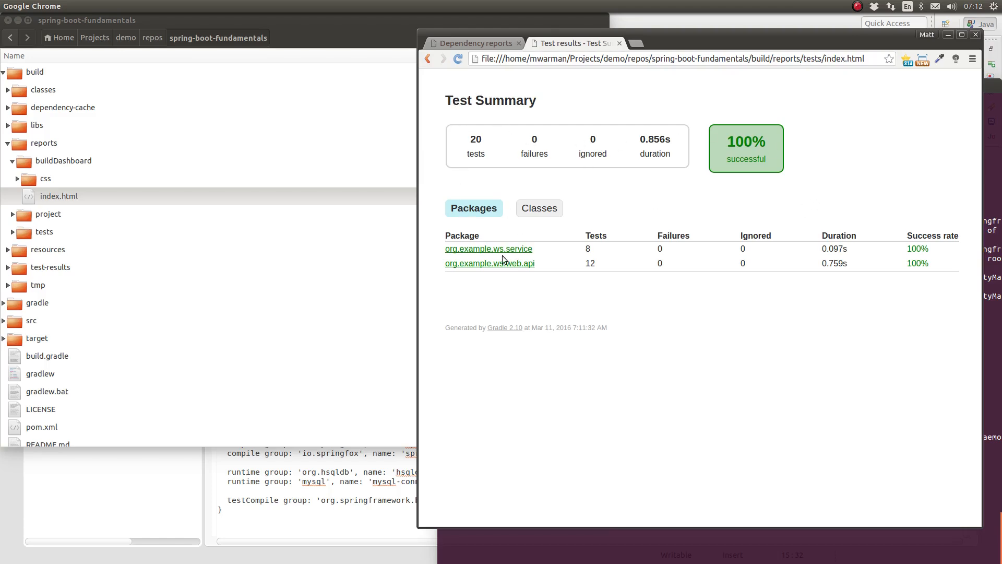
{"action": "left_click", "coordinate": [488, 248]}
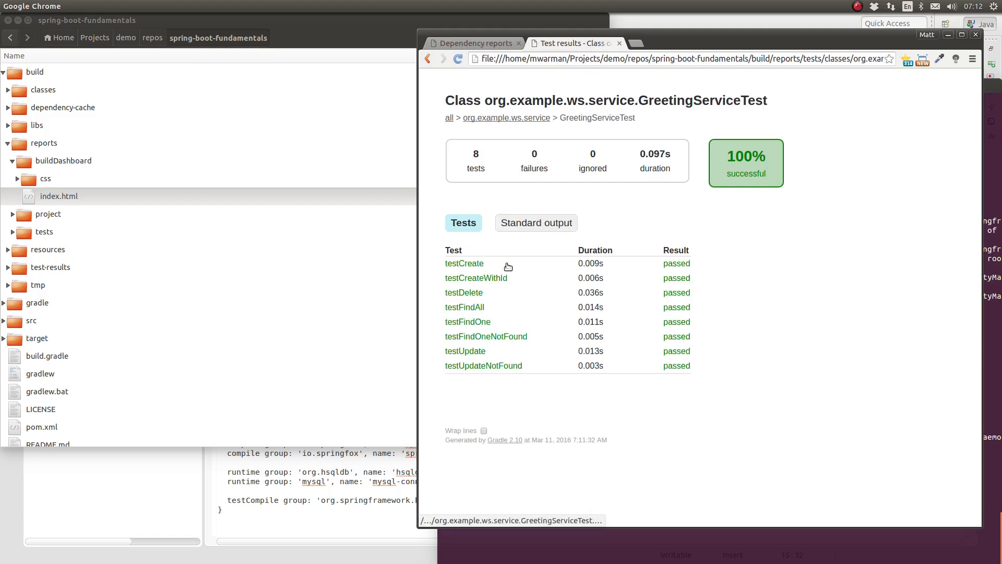
{"action": "mouse_move", "coordinate": [611, 219]}
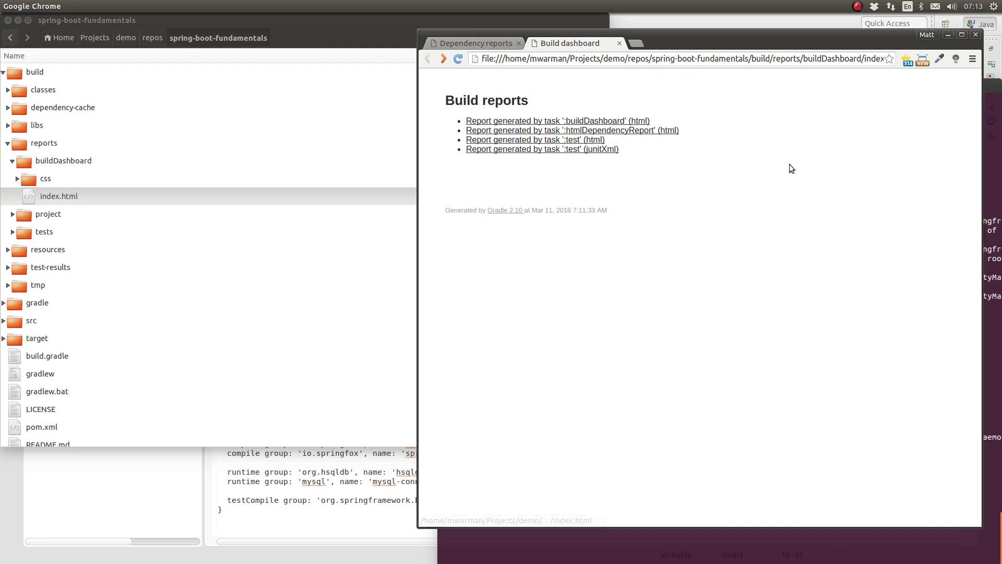
{"action": "mouse_move", "coordinate": [625, 189]}
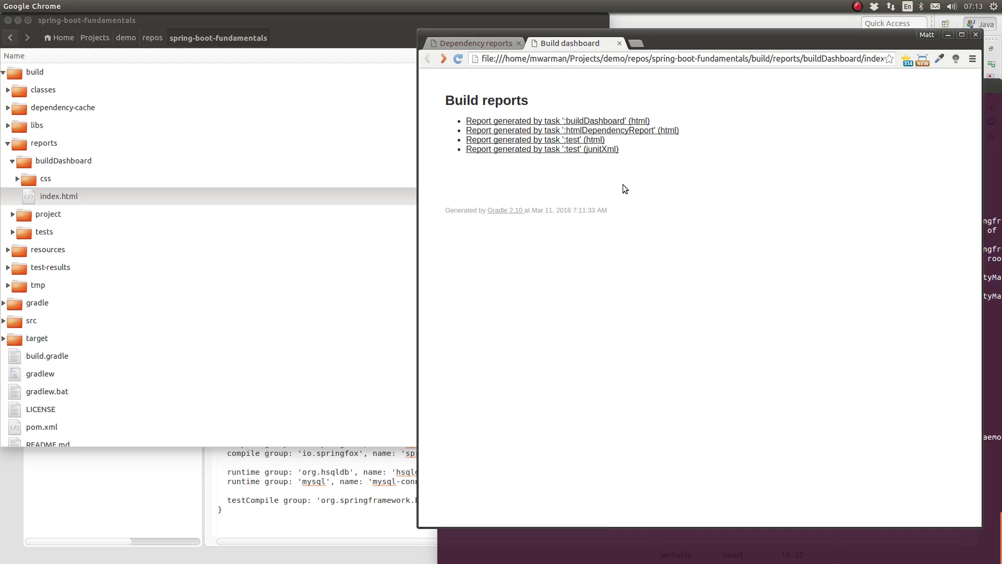